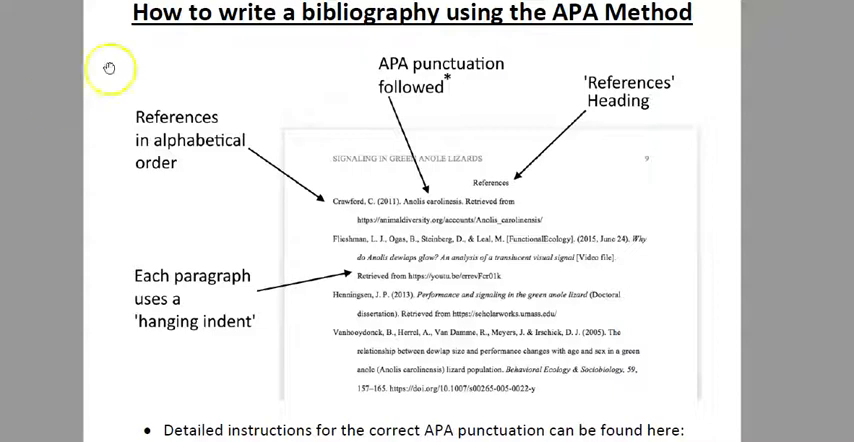
{"action": "mouse_move", "coordinate": [575, 20]}
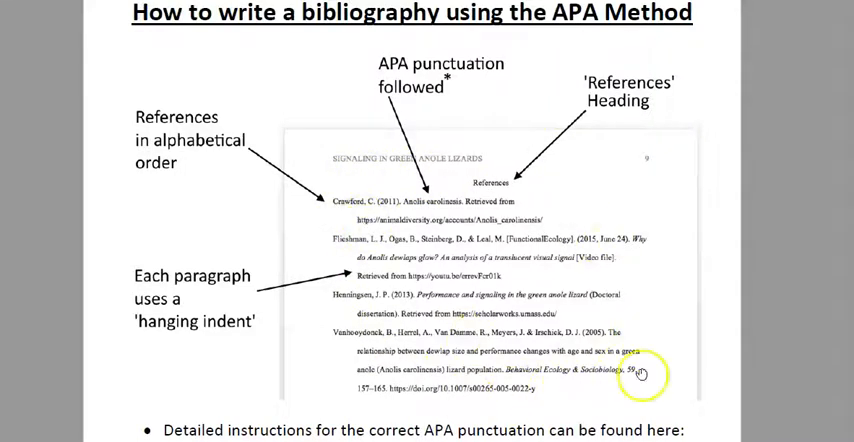
{"action": "mouse_move", "coordinate": [499, 144]}
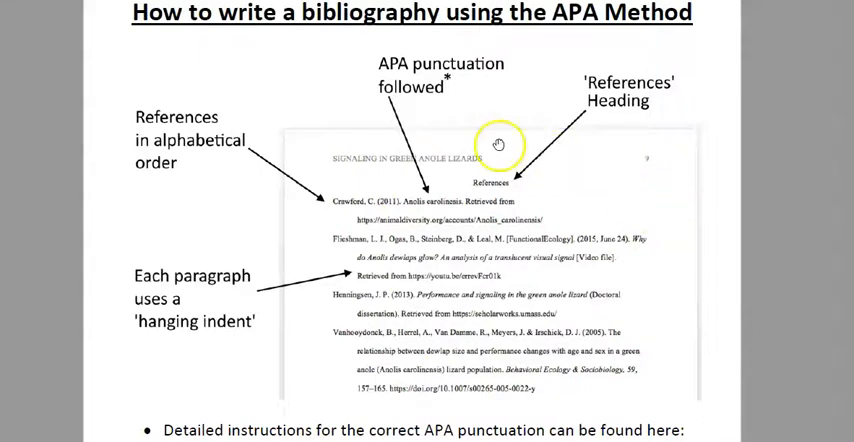
{"action": "mouse_move", "coordinate": [518, 181]}
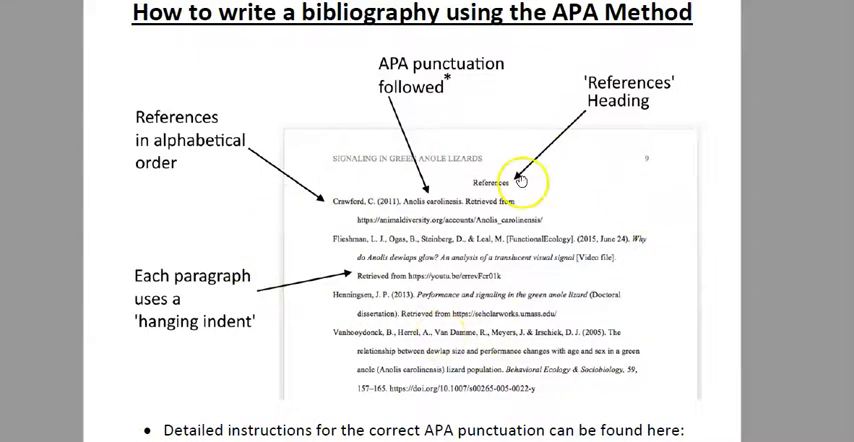
{"action": "mouse_move", "coordinate": [562, 92]}
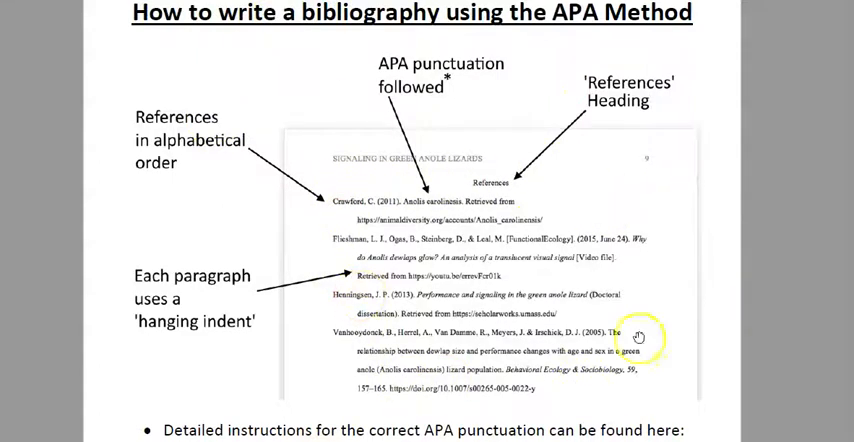
{"action": "mouse_move", "coordinate": [432, 205]}
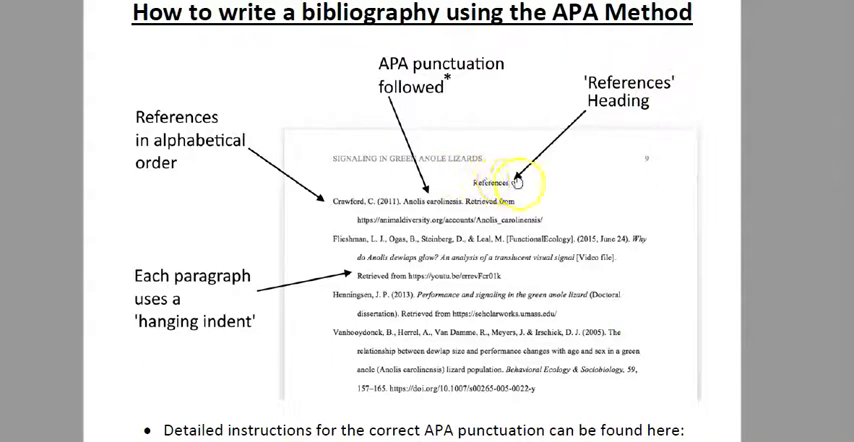
{"action": "mouse_move", "coordinate": [437, 110]}
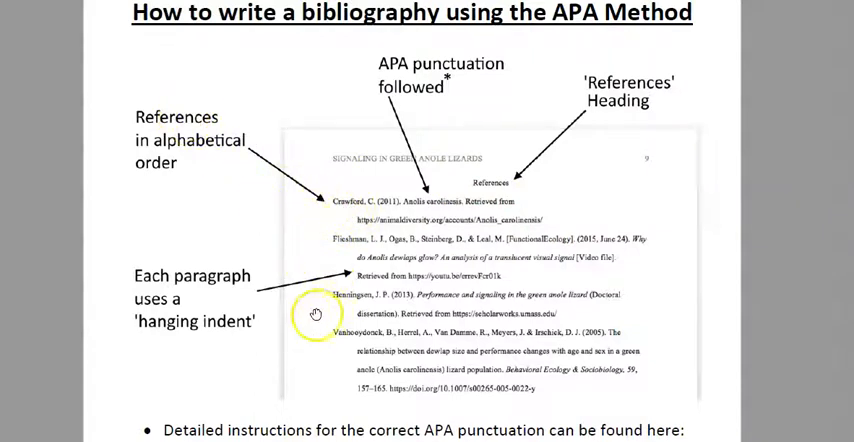
{"action": "mouse_move", "coordinate": [315, 204]}
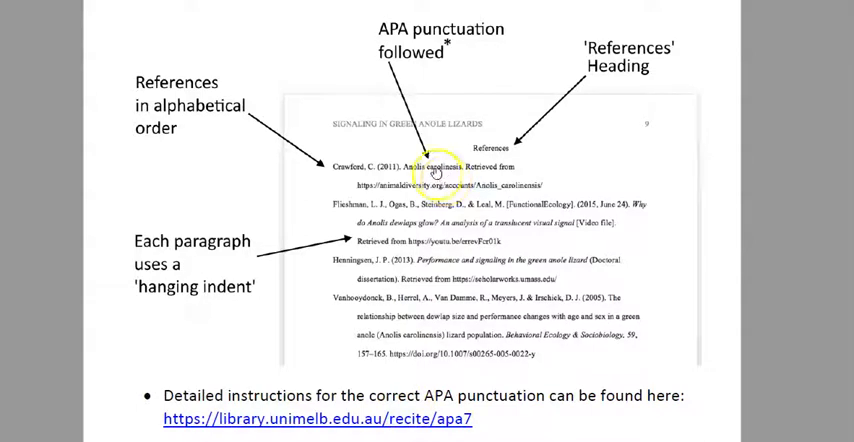
{"action": "mouse_move", "coordinate": [385, 349]}
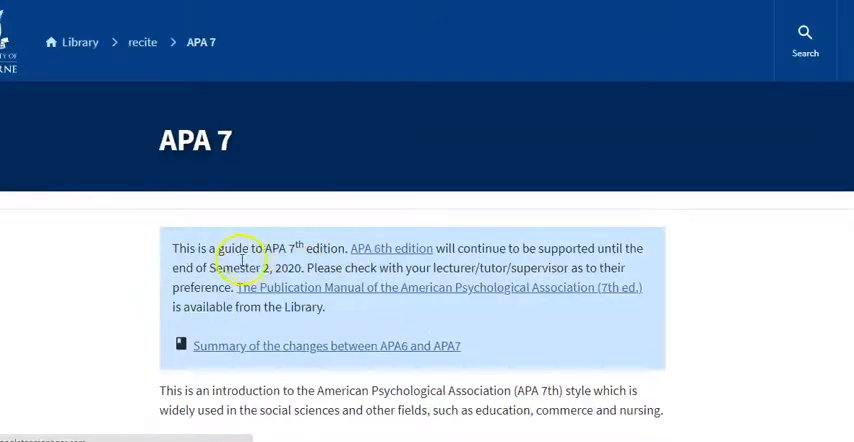
Return to the Re:cite home page and bring up its list of citation styles.
{"action": "scroll", "scroll_direction": "down", "scroll_amount": 3}
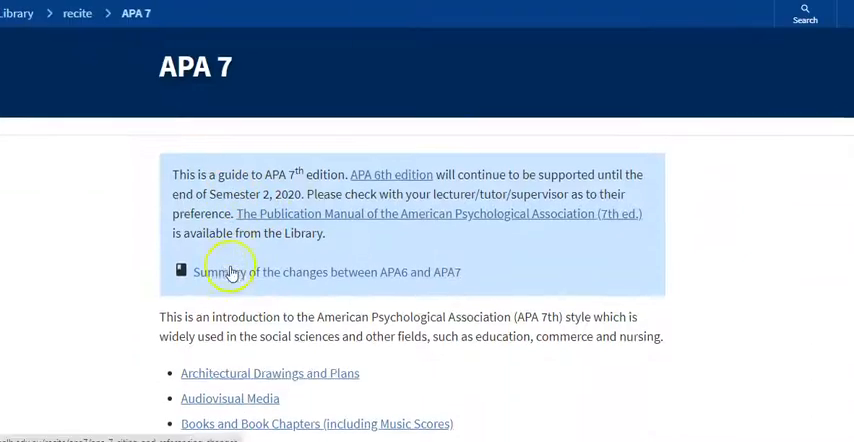
{"action": "scroll", "scroll_direction": "up", "scroll_amount": 3}
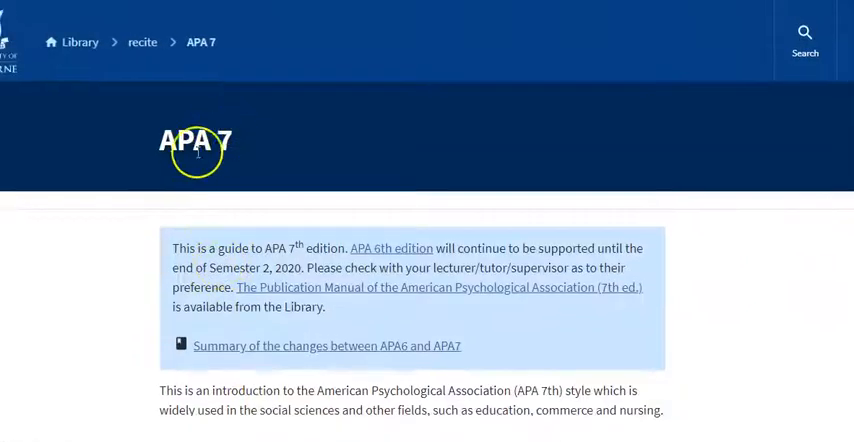
{"action": "mouse_move", "coordinate": [190, 172]}
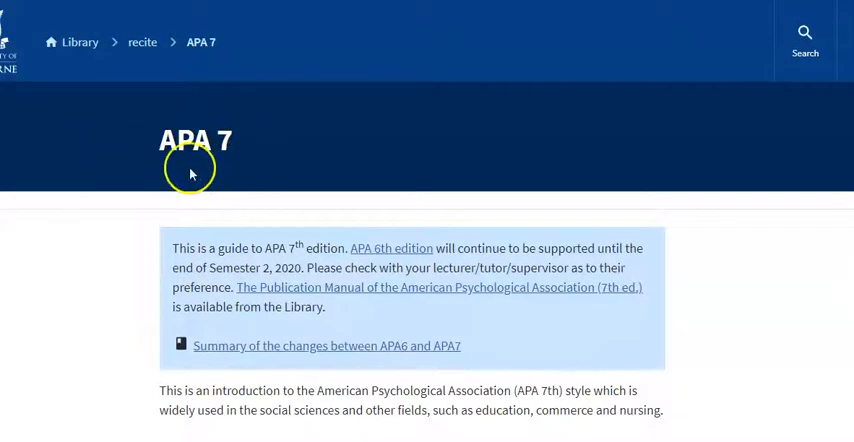
{"action": "mouse_move", "coordinate": [142, 42]}
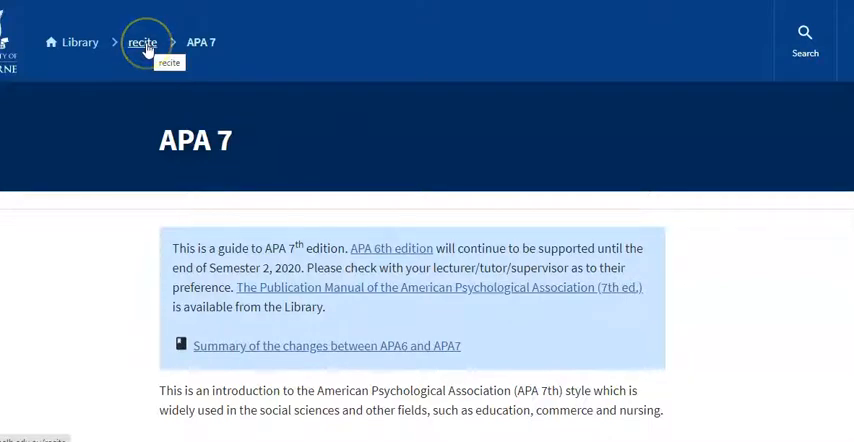
{"action": "left_click", "coordinate": [142, 42]}
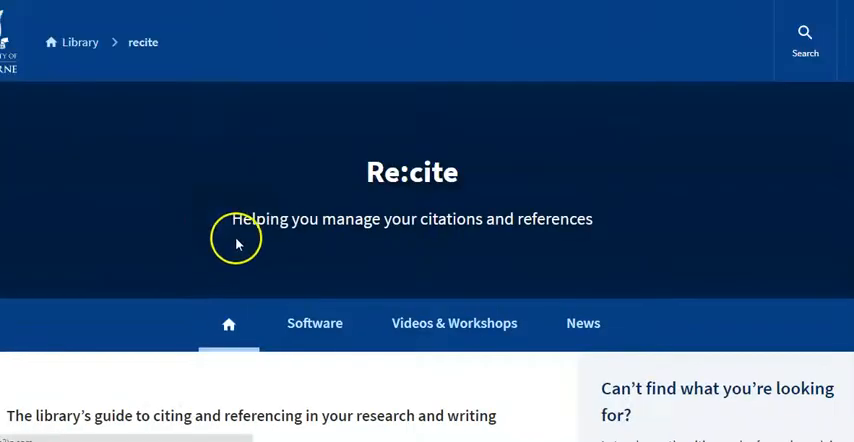
{"action": "scroll", "scroll_direction": "down", "scroll_amount": 3}
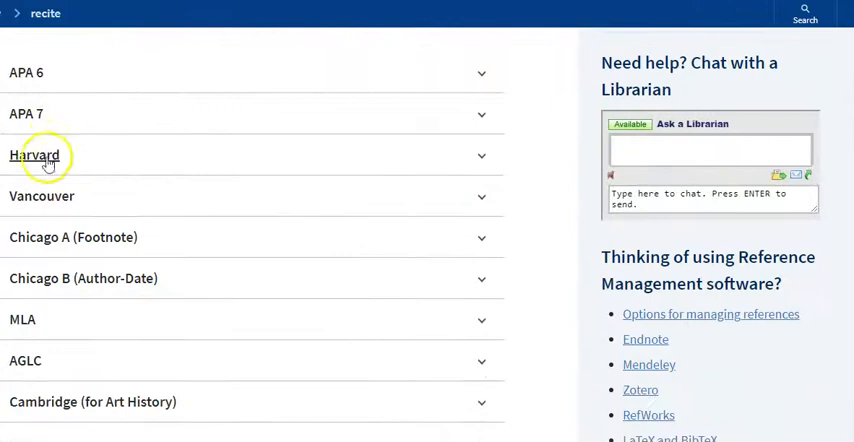
{"action": "mouse_move", "coordinate": [68, 237]}
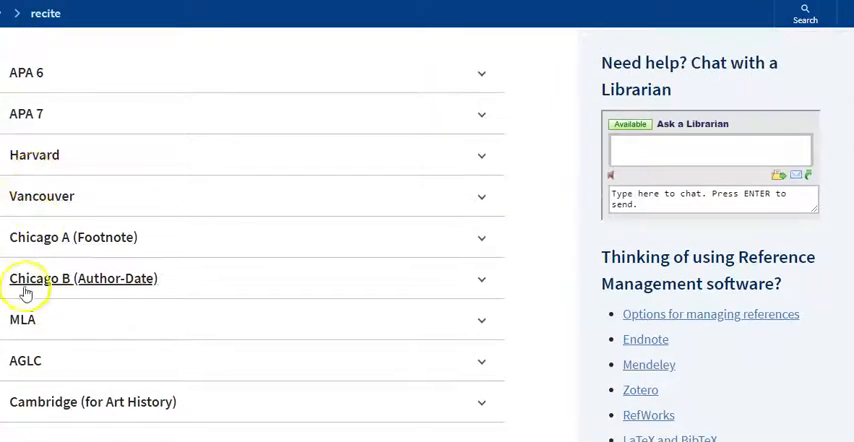
{"action": "scroll", "scroll_direction": "up", "scroll_amount": 3}
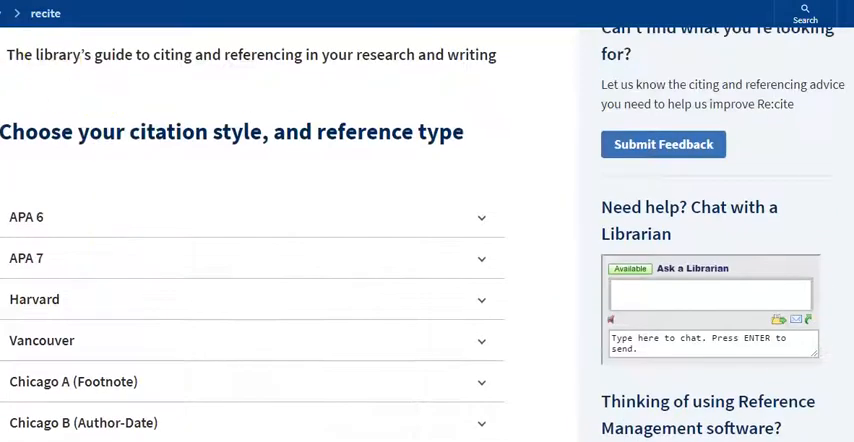
{"action": "mouse_move", "coordinate": [154, 263]}
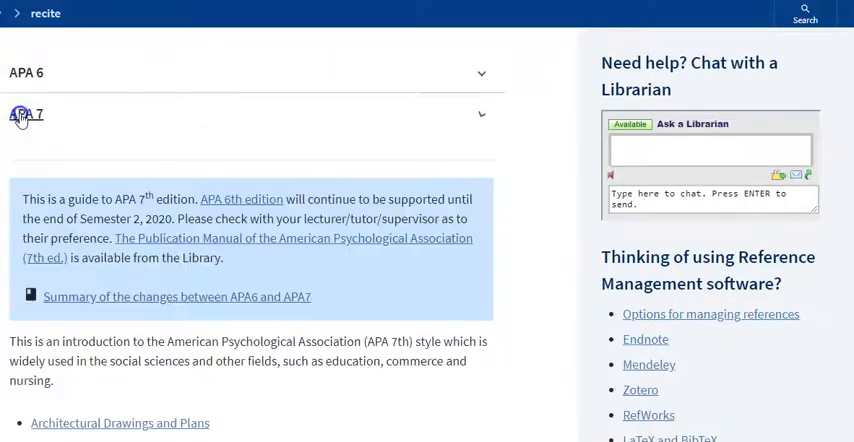
{"action": "left_click", "coordinate": [26, 115]}
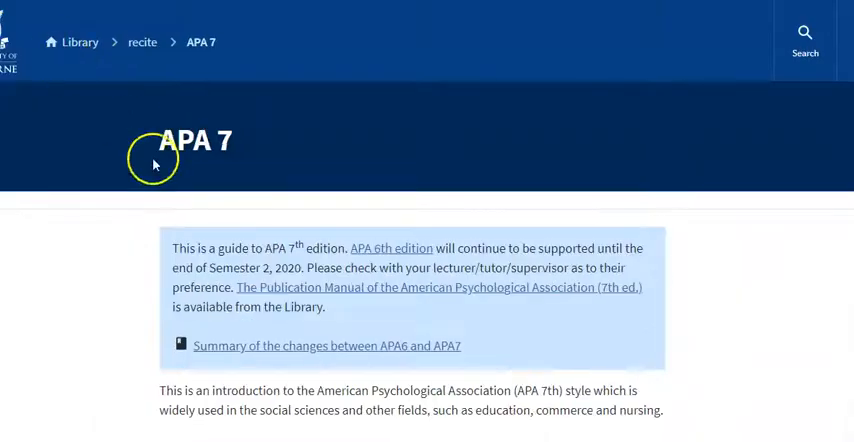
{"action": "scroll", "scroll_direction": "down", "scroll_amount": 3}
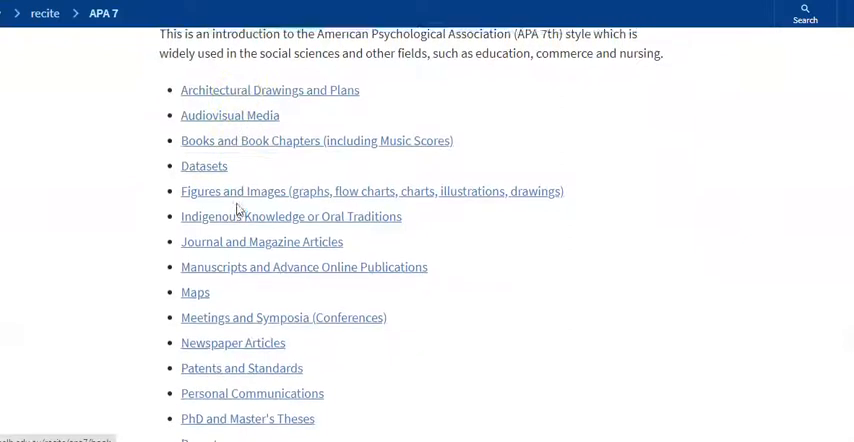
{"action": "scroll", "scroll_direction": "up", "scroll_amount": 3}
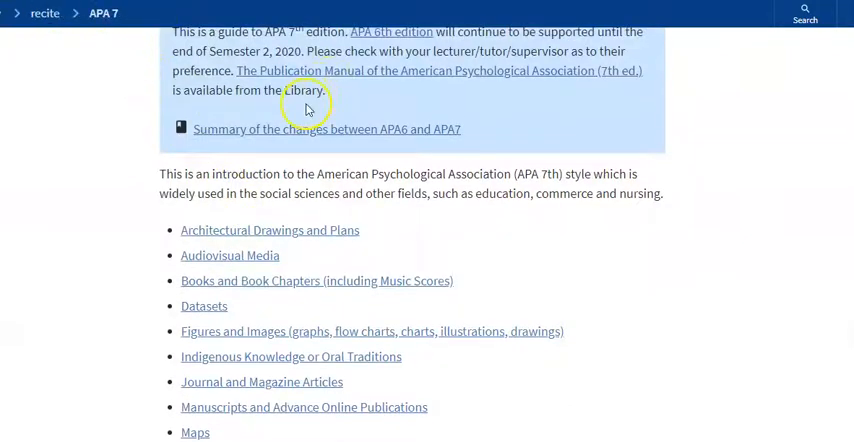
{"action": "scroll", "scroll_direction": "down", "scroll_amount": 3}
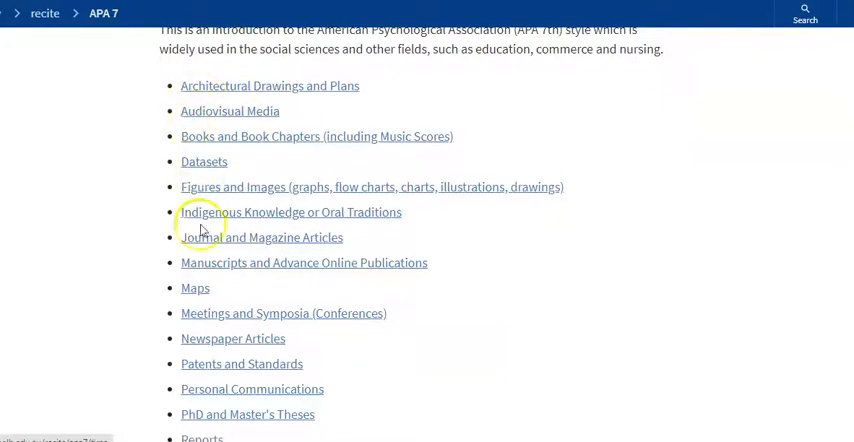
{"action": "mouse_move", "coordinate": [204, 87]}
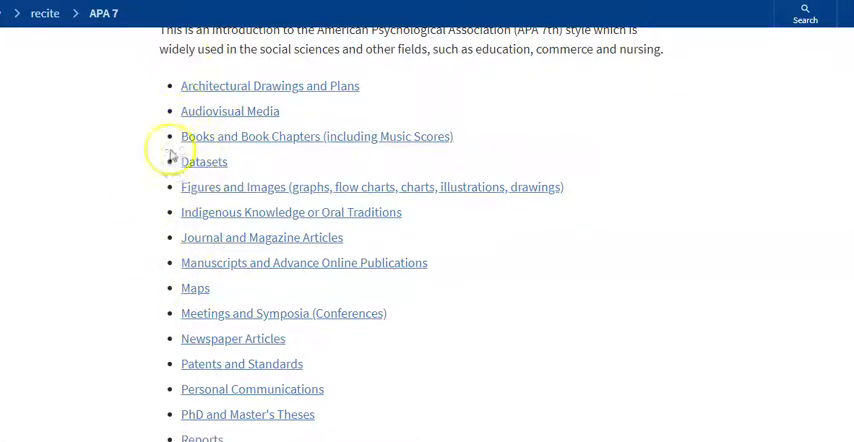
{"action": "scroll", "scroll_direction": "down", "scroll_amount": 3}
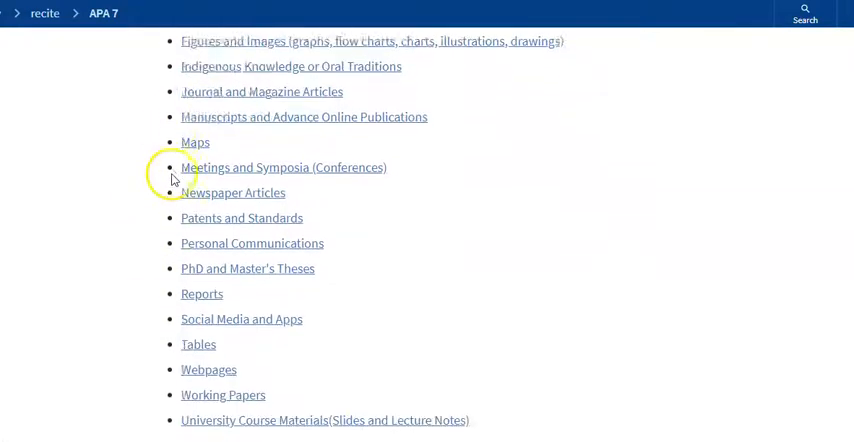
{"action": "scroll", "scroll_direction": "down", "scroll_amount": 3}
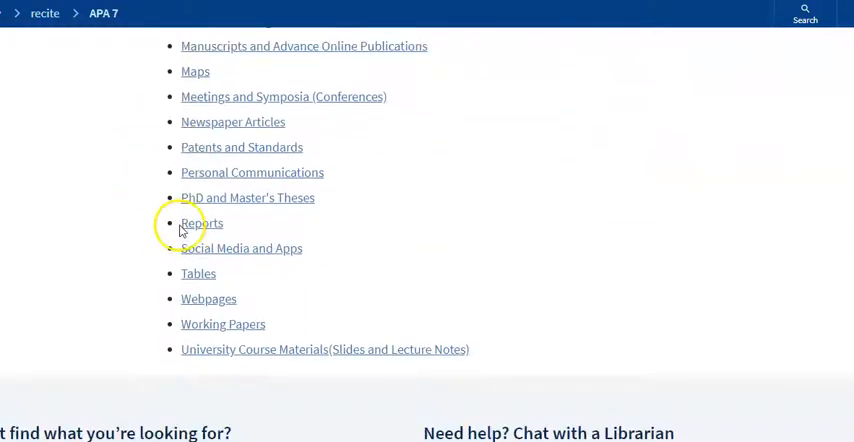
{"action": "mouse_move", "coordinate": [187, 300]}
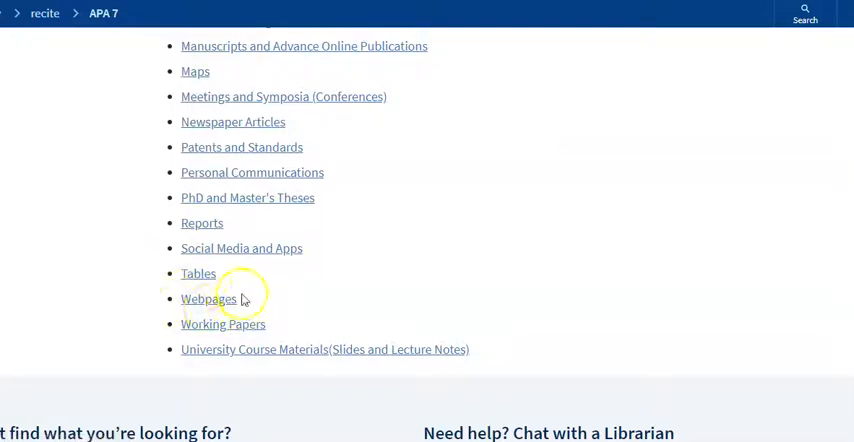
{"action": "left_click", "coordinate": [208, 298]}
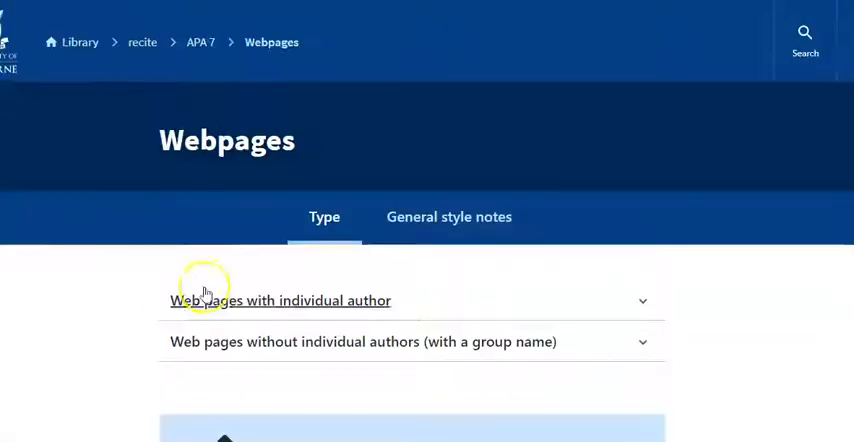
{"action": "scroll", "scroll_direction": "down", "scroll_amount": 3}
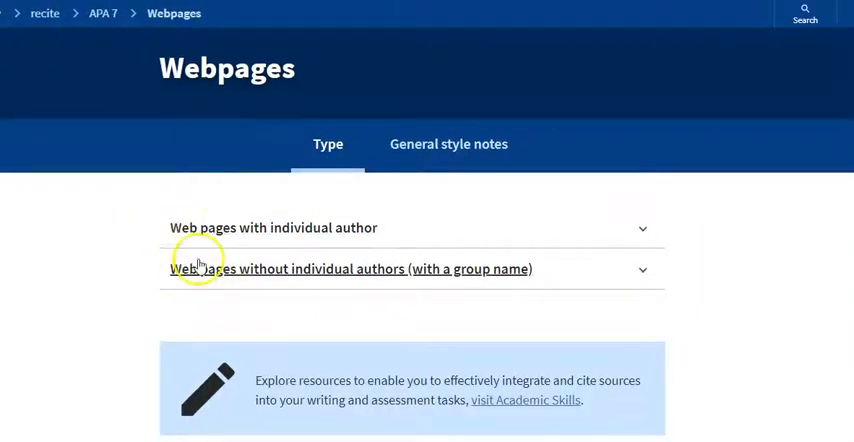
{"action": "mouse_move", "coordinate": [352, 228]}
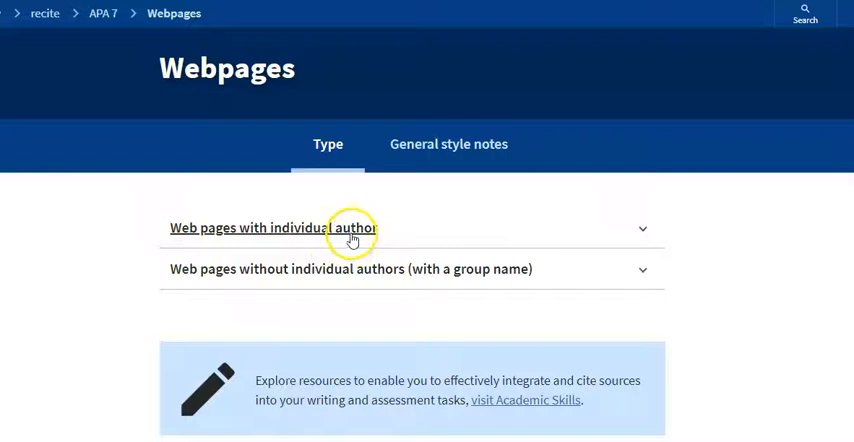
{"action": "mouse_move", "coordinate": [255, 235]}
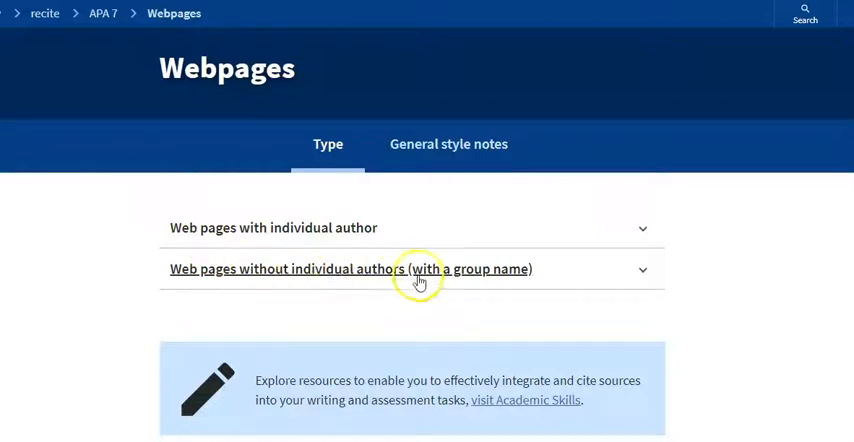
{"action": "mouse_move", "coordinate": [454, 280]}
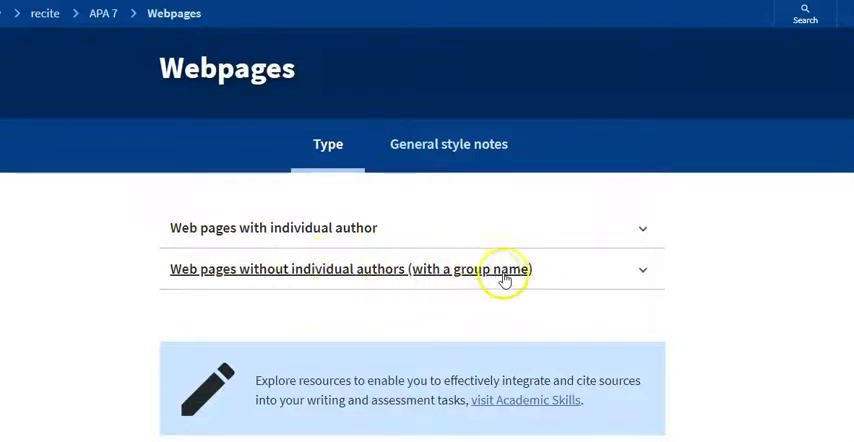
{"action": "mouse_move", "coordinate": [471, 289]}
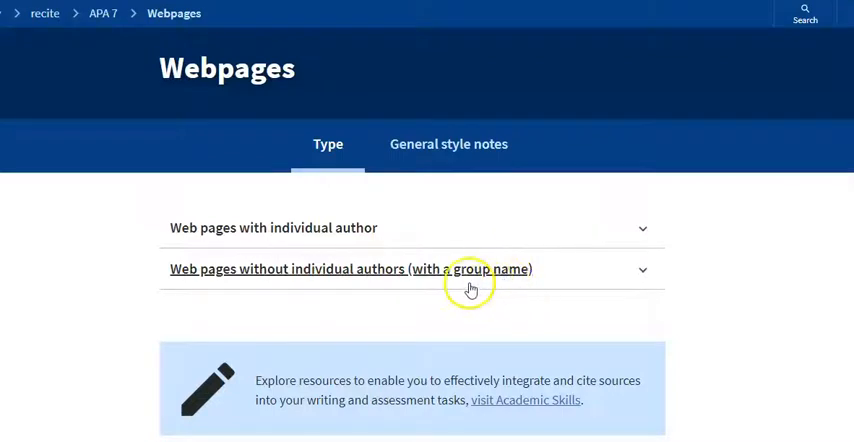
{"action": "mouse_move", "coordinate": [315, 233]}
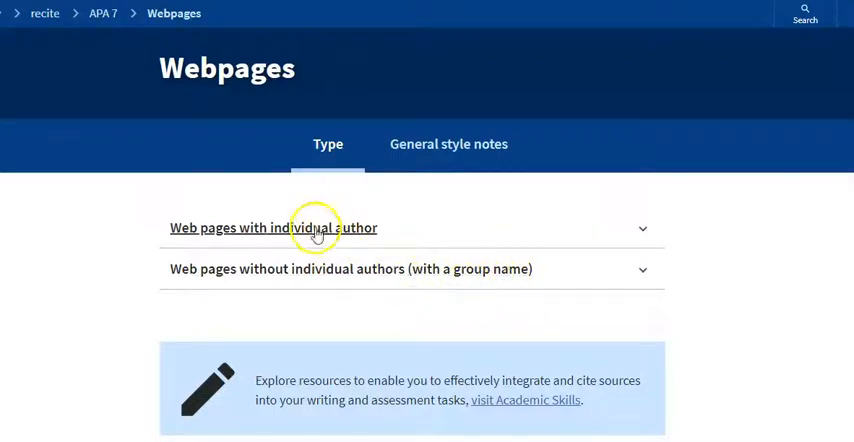
{"action": "mouse_move", "coordinate": [313, 274]}
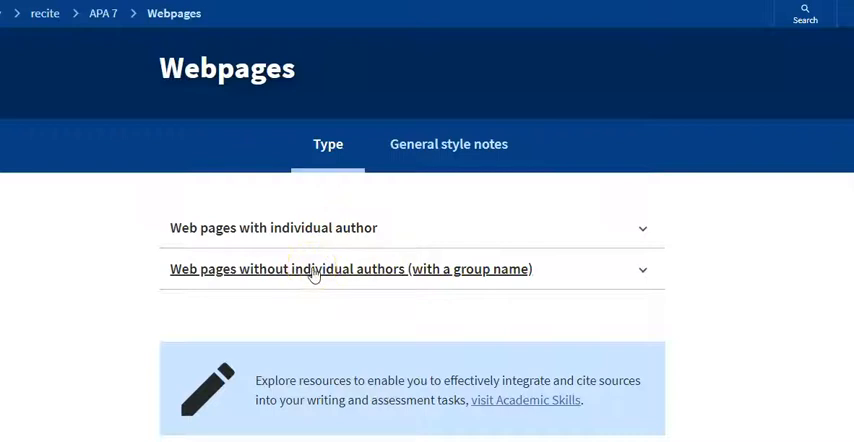
Expand the group-name web pages section and scroll to its BBC News reference example.
{"action": "left_click", "coordinate": [350, 268]}
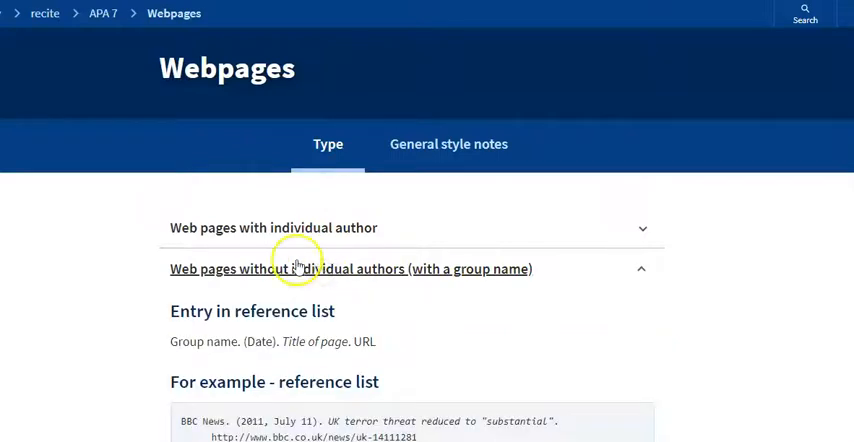
{"action": "scroll", "scroll_direction": "down", "scroll_amount": 3}
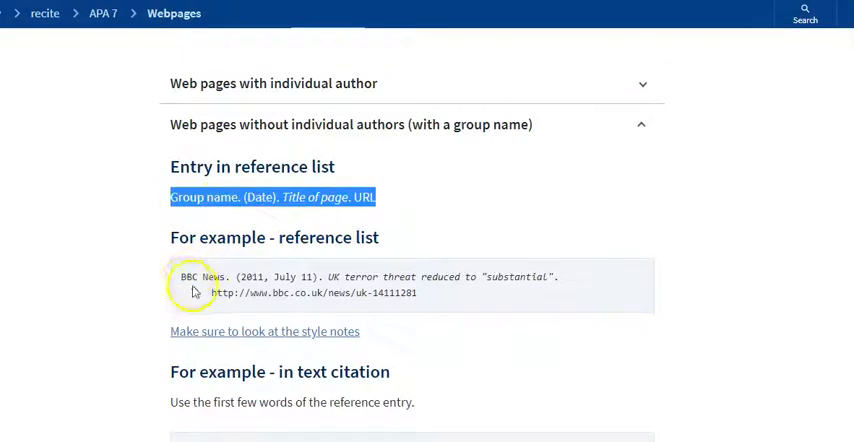
{"action": "mouse_move", "coordinate": [228, 287]}
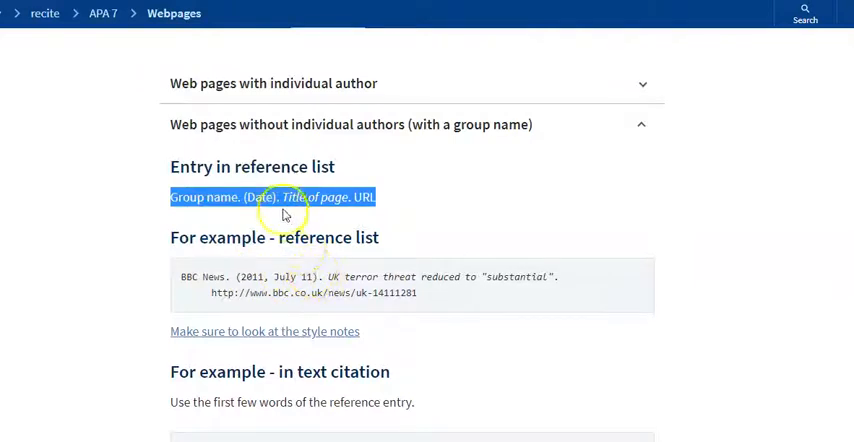
{"action": "mouse_move", "coordinate": [320, 283]}
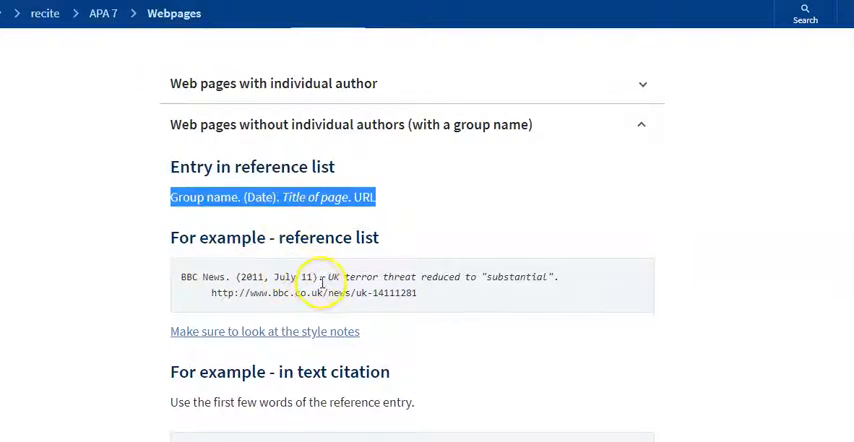
{"action": "mouse_move", "coordinate": [325, 318]}
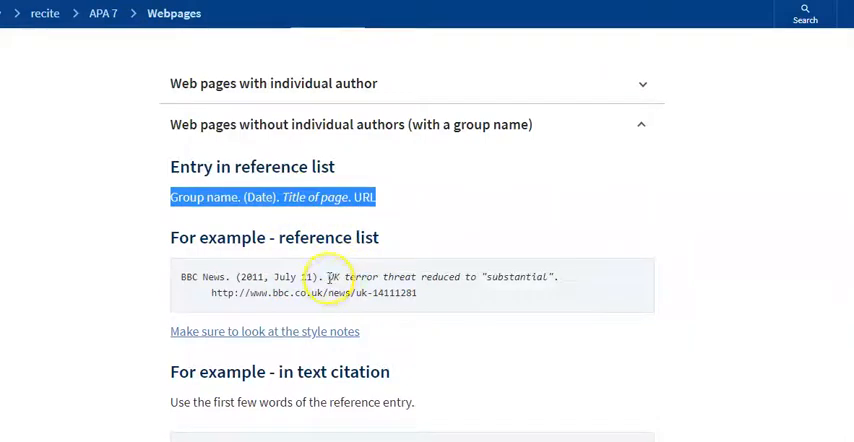
{"action": "mouse_move", "coordinate": [545, 278]}
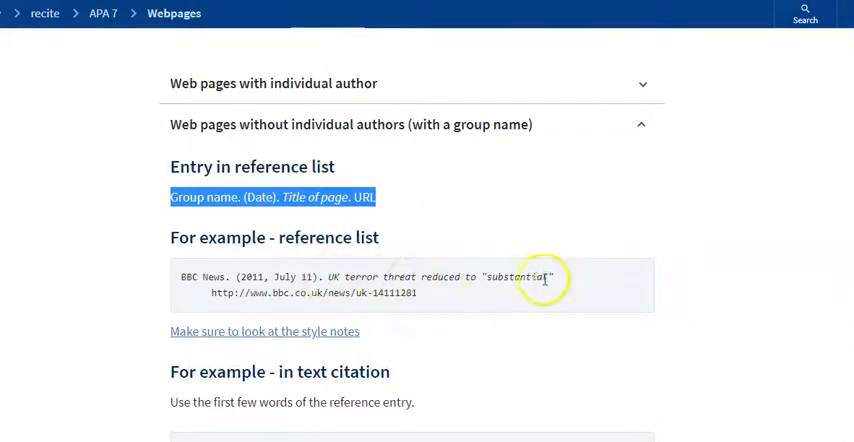
{"action": "mouse_move", "coordinate": [503, 271]}
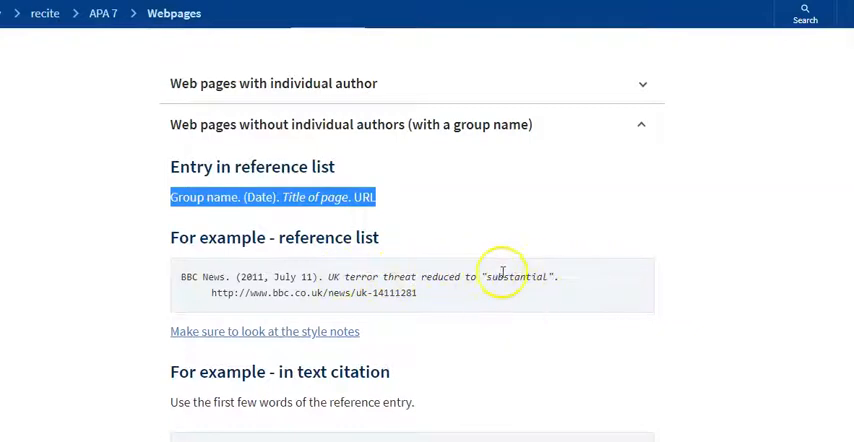
{"action": "mouse_move", "coordinate": [565, 271]}
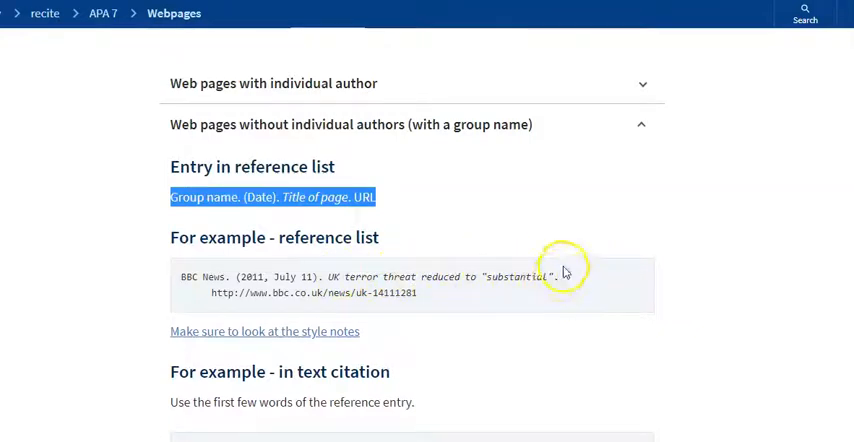
{"action": "mouse_move", "coordinate": [378, 196]}
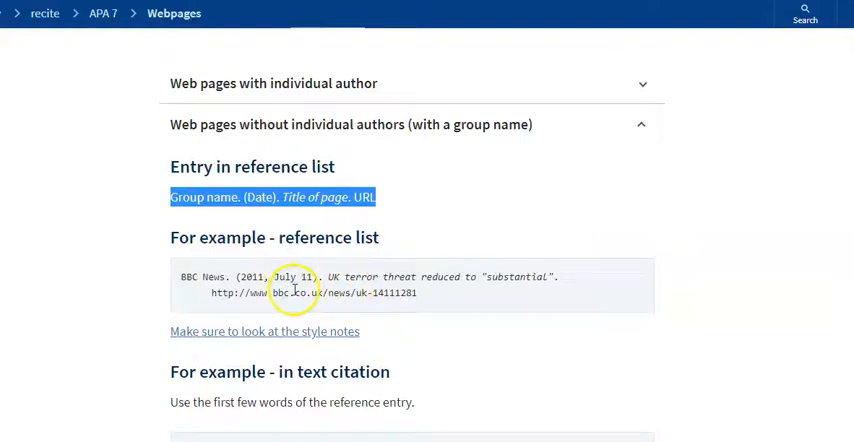
{"action": "mouse_move", "coordinate": [217, 293]}
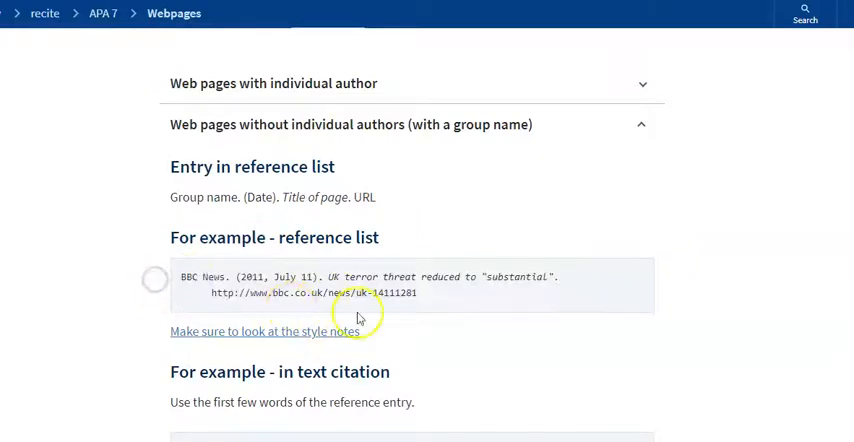
{"action": "mouse_move", "coordinate": [410, 318]}
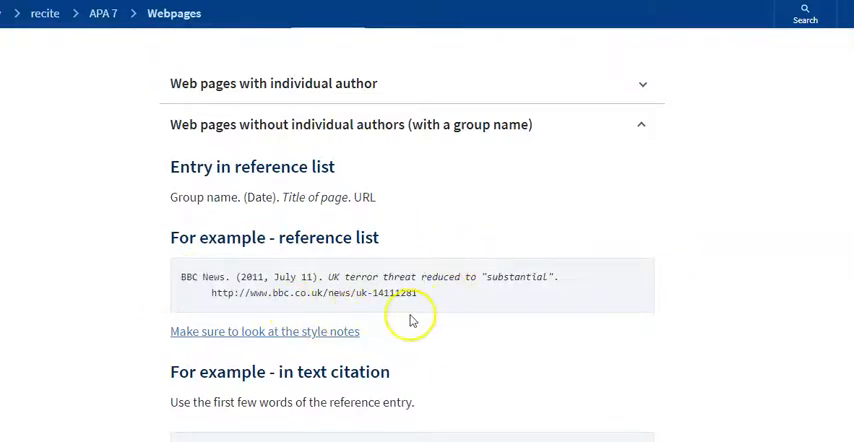
{"action": "mouse_move", "coordinate": [410, 315]}
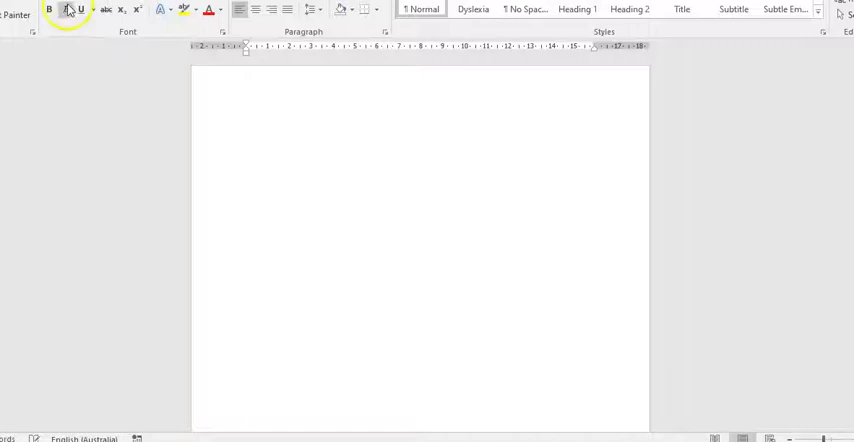
Type a centred 'References' heading at the top of the blank document.
{"action": "left_click", "coordinate": [246, 125]}
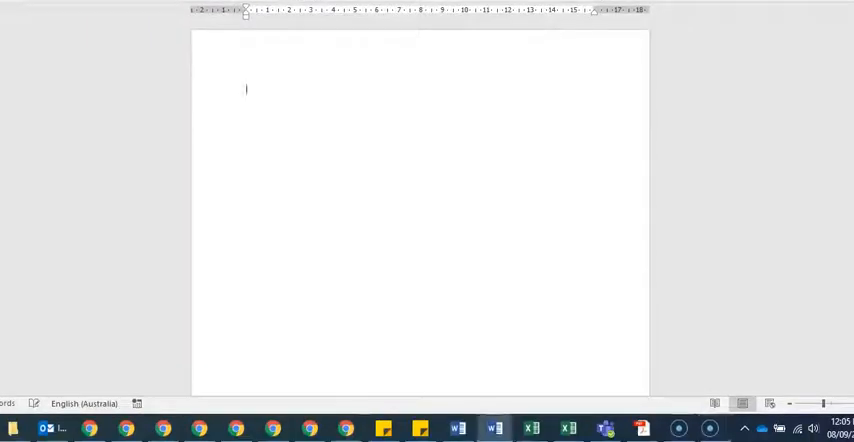
{"action": "left_click", "coordinate": [95, 15]}
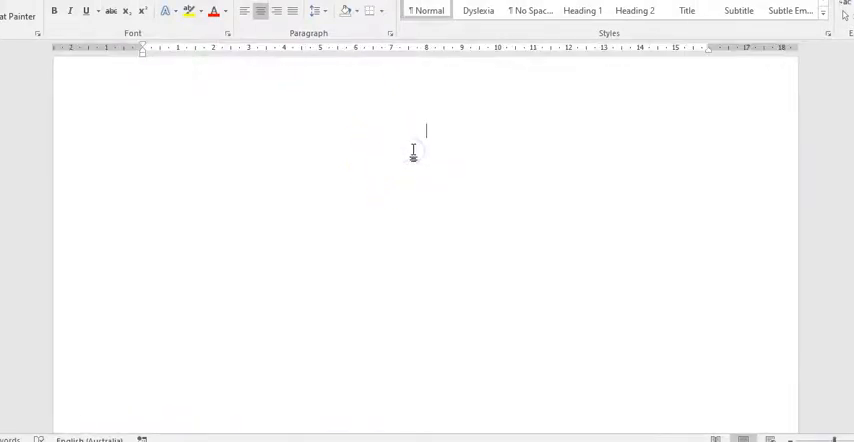
{"action": "type", "text": "References"}
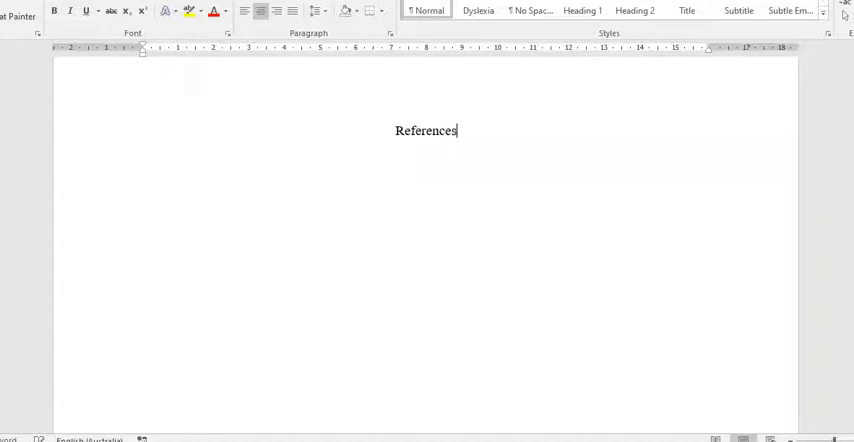
{"action": "mouse_move", "coordinate": [292, 87]}
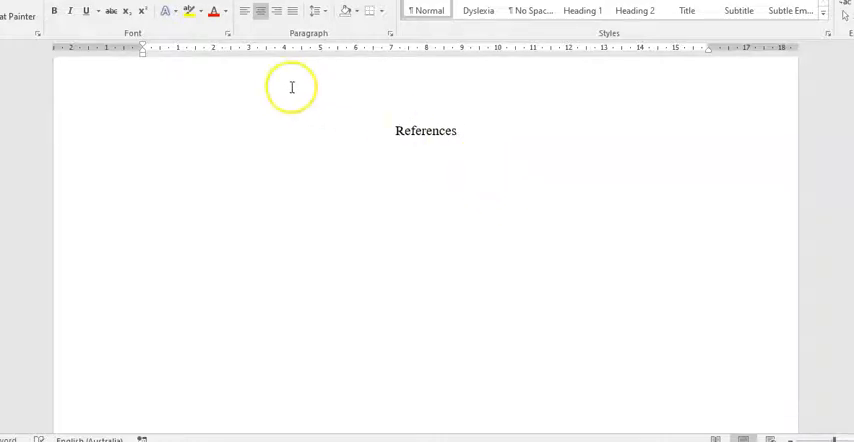
{"action": "mouse_move", "coordinate": [375, 298]}
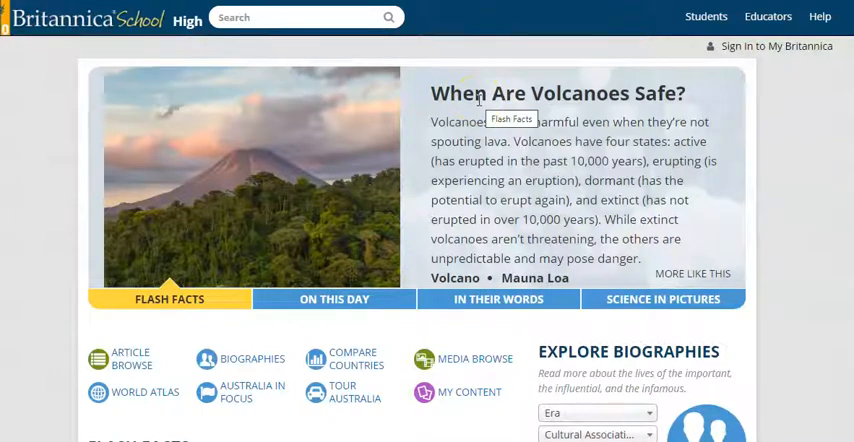
{"action": "mouse_move", "coordinate": [380, 165]}
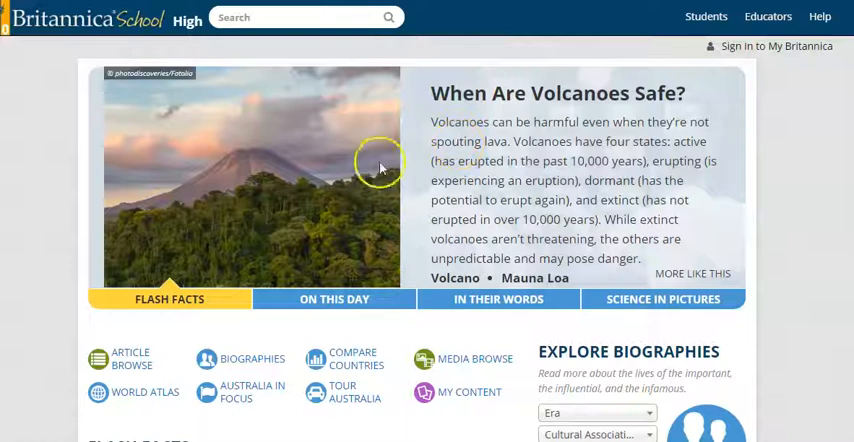
{"action": "mouse_move", "coordinate": [296, 177]}
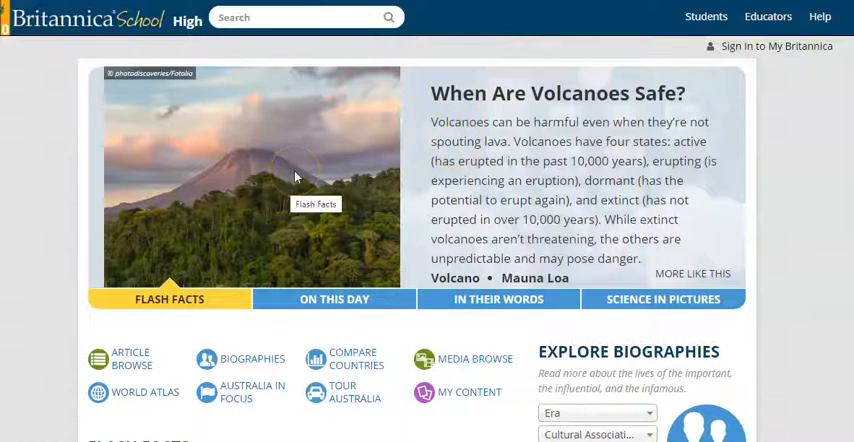
{"action": "mouse_move", "coordinate": [240, 80]}
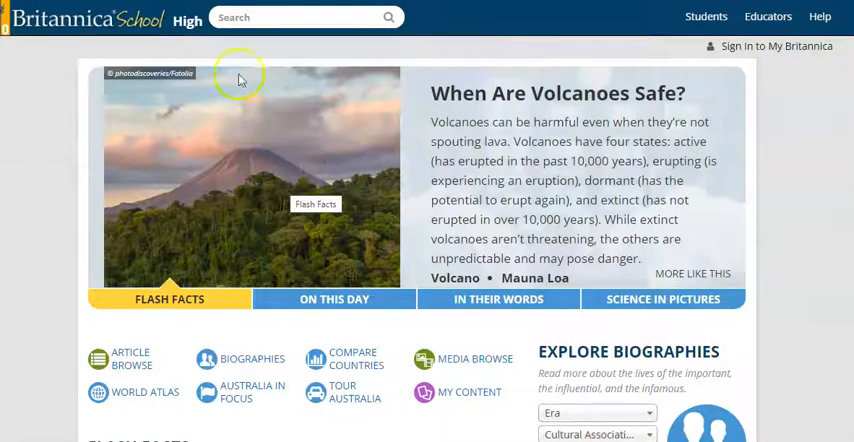
{"action": "mouse_move", "coordinate": [143, 20]}
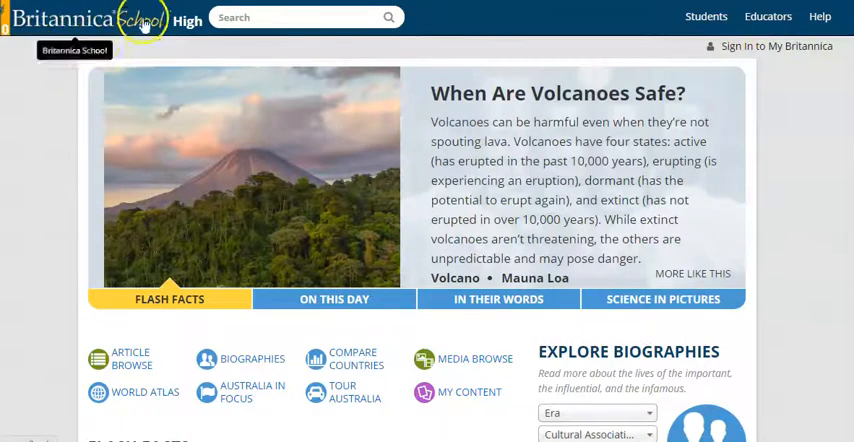
{"action": "mouse_move", "coordinate": [496, 130]}
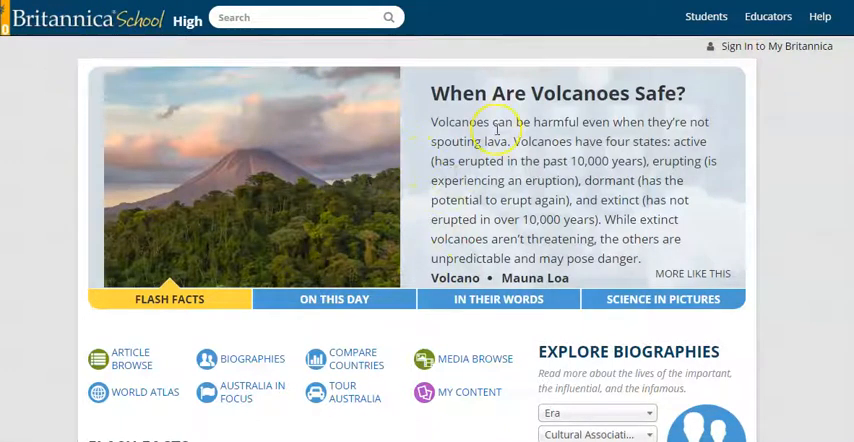
{"action": "mouse_move", "coordinate": [437, 268]}
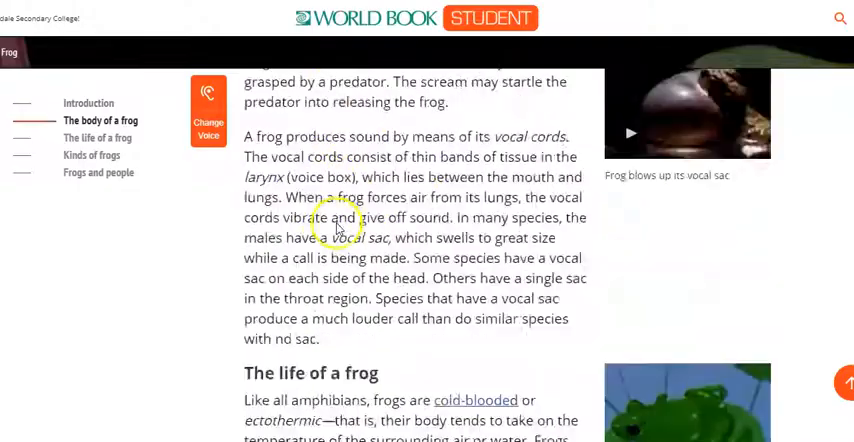
Scroll to the end of the Frog article and open 'How to cite this article'.
{"action": "scroll", "scroll_direction": "down", "scroll_amount": 3}
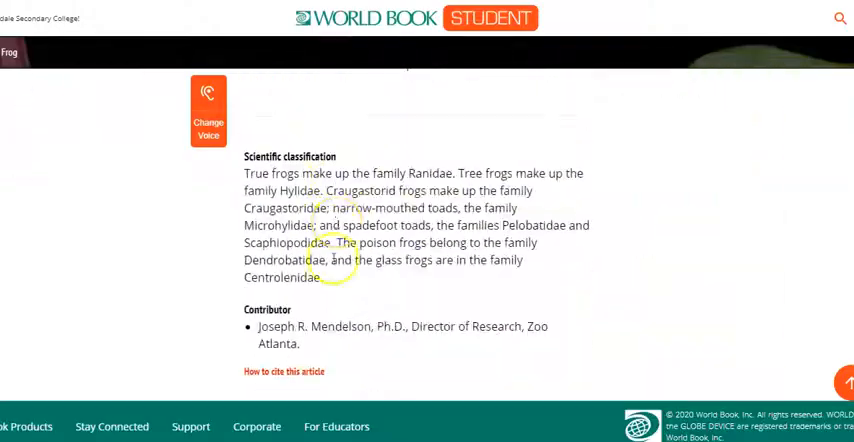
{"action": "mouse_move", "coordinate": [272, 371]}
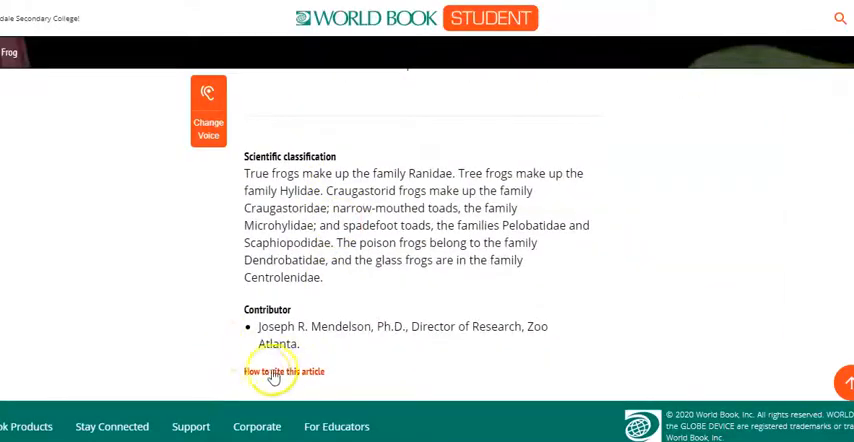
{"action": "left_click", "coordinate": [284, 371]}
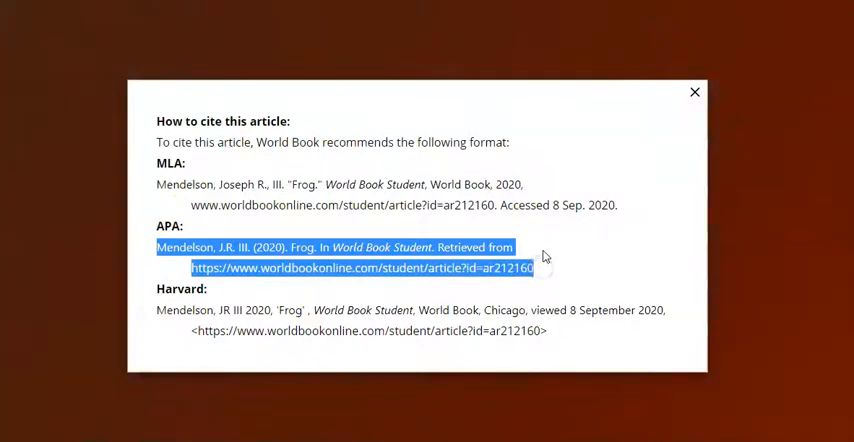
Paste the copied Mendelson APA reference on the line below the References heading.
{"action": "left_click", "coordinate": [694, 93]}
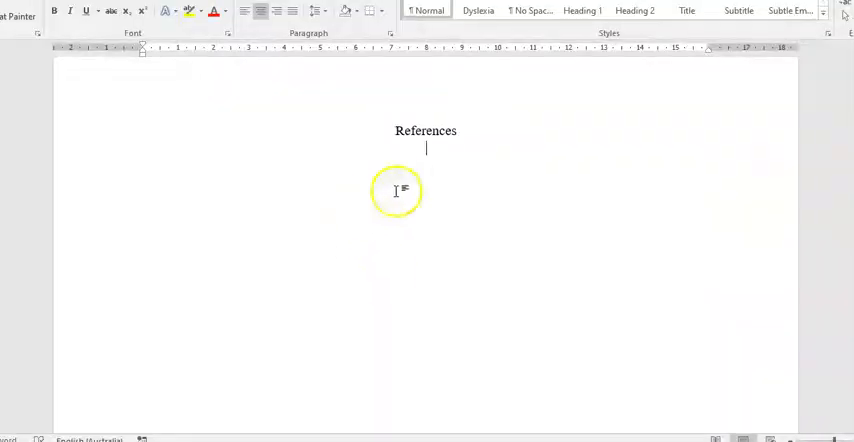
{"action": "key", "text": "ctrl+v"}
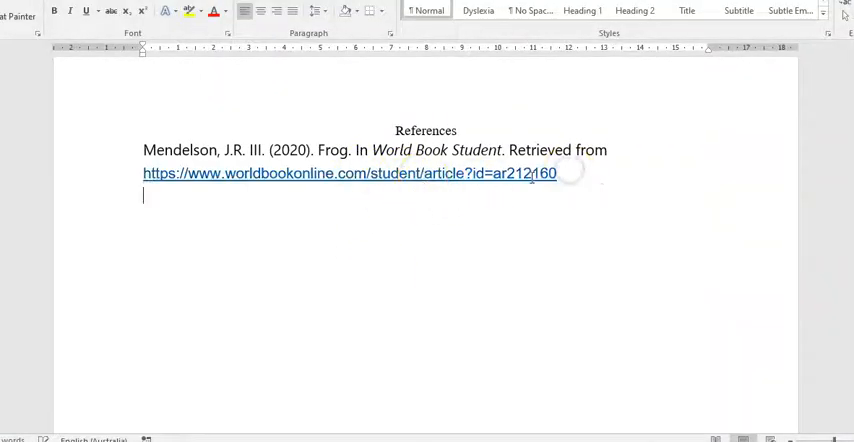
{"action": "mouse_move", "coordinate": [340, 259]}
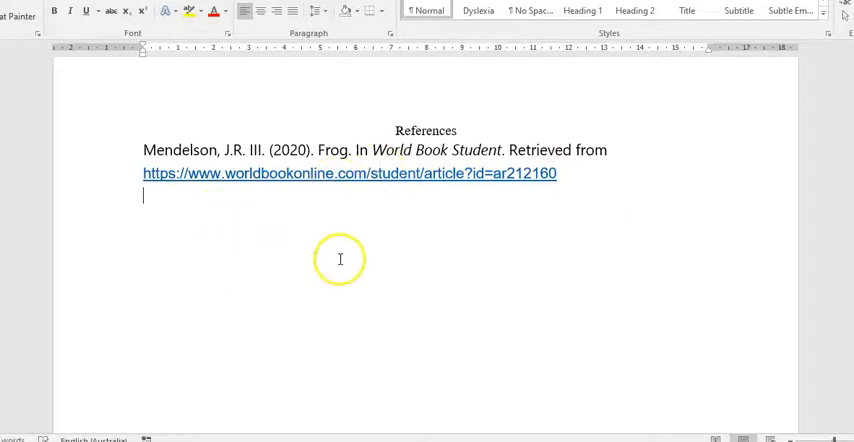
{"action": "key", "text": "alt+tab"}
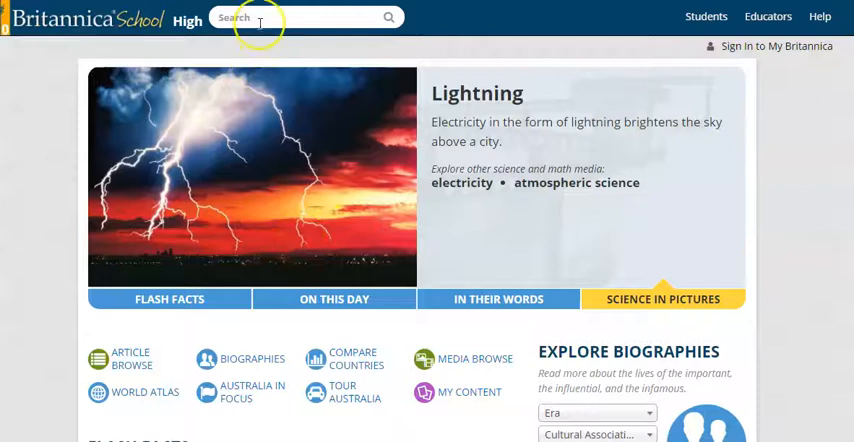
Search Britannica School for 'frogs' and open the frog (amphibian) article.
{"action": "type", "text": "frogs"}
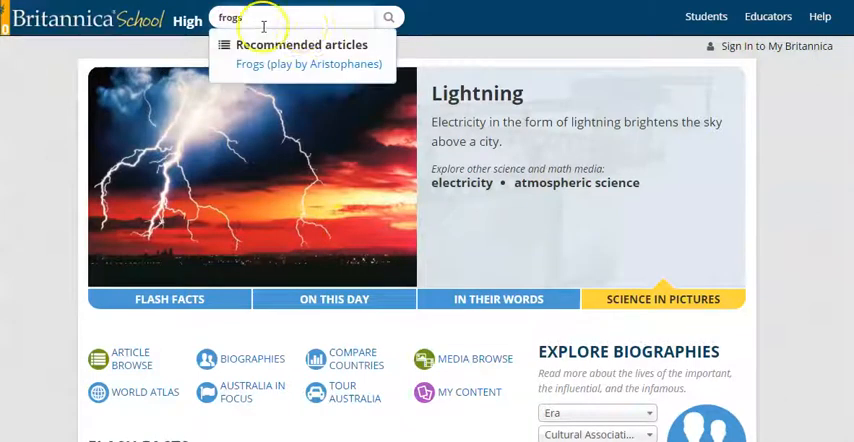
{"action": "left_click", "coordinate": [388, 17]}
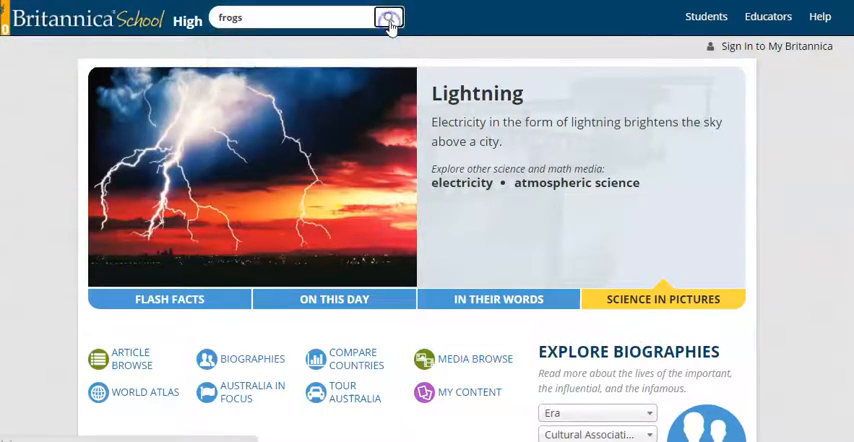
{"action": "left_click", "coordinate": [388, 17]}
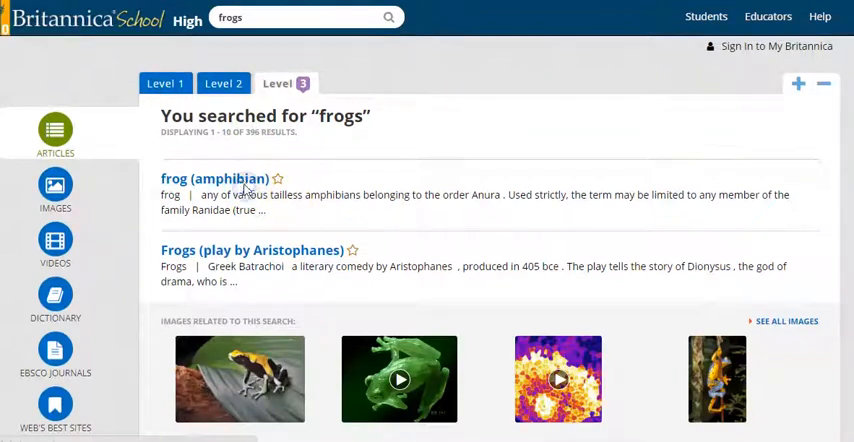
{"action": "left_click", "coordinate": [213, 178]}
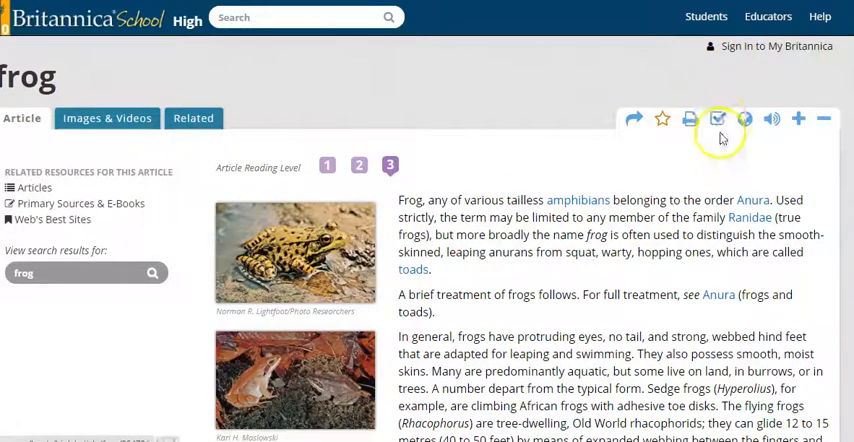
Show the article's citation in APA style.
{"action": "left_click", "coordinate": [717, 119]}
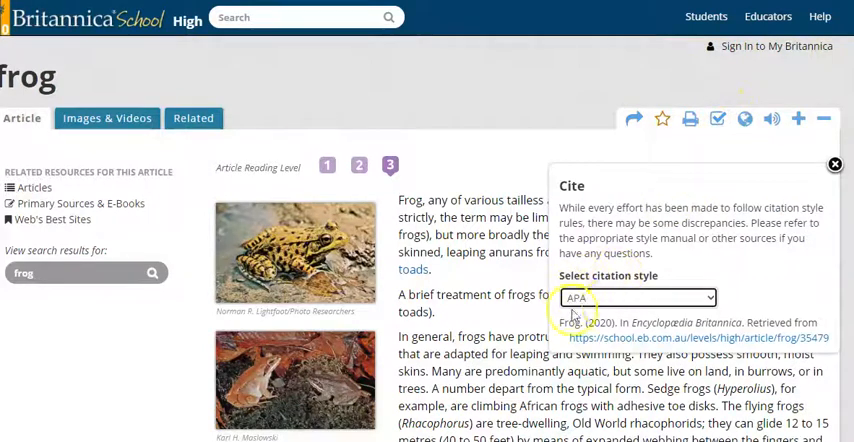
{"action": "left_click", "coordinate": [638, 297]}
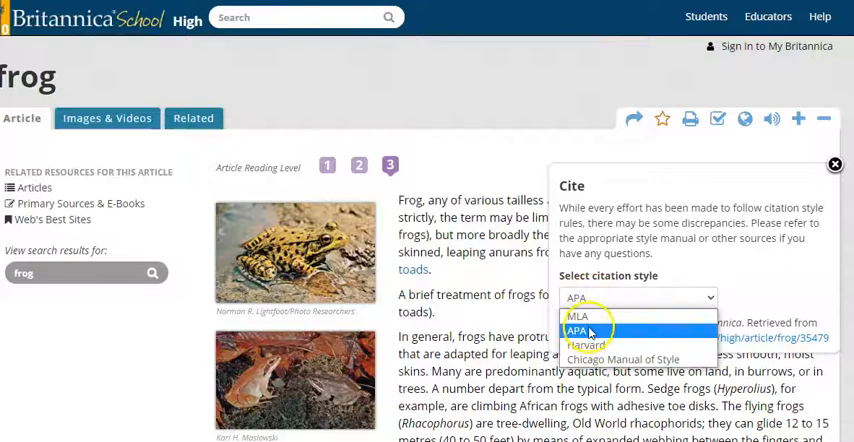
{"action": "left_click", "coordinate": [579, 331]}
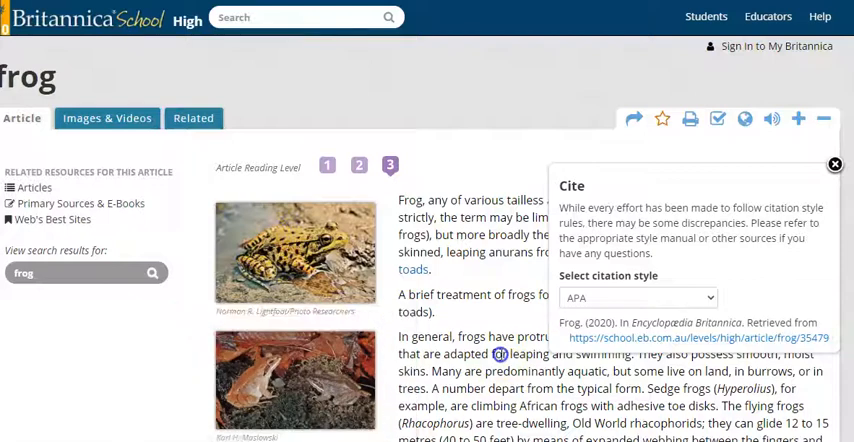
{"action": "mouse_move", "coordinate": [197, 178]}
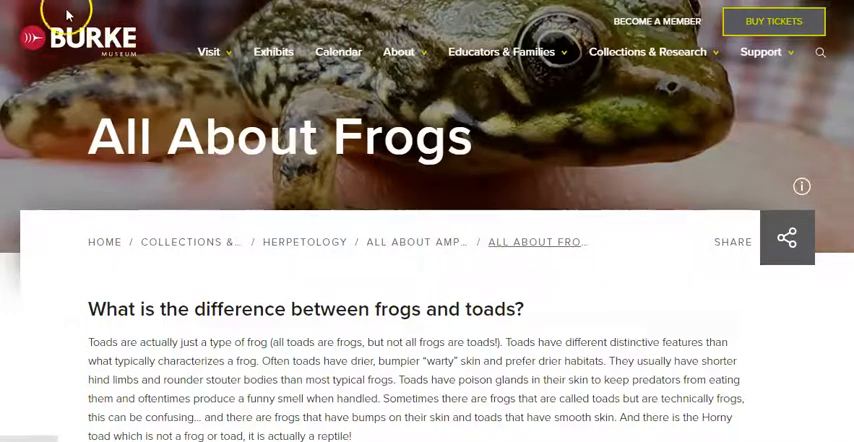
{"action": "mouse_move", "coordinate": [278, 165]}
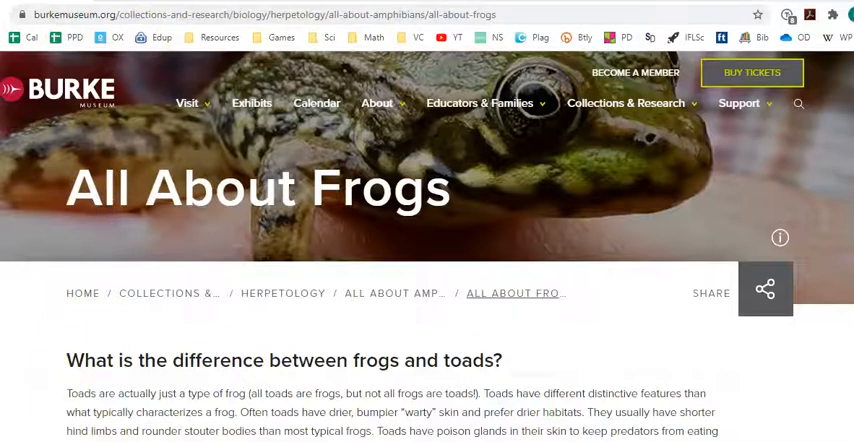
Scroll the All About Frogs page and highlight Re:cite's group-name reference pattern.
{"action": "scroll", "scroll_direction": "down", "scroll_amount": 3}
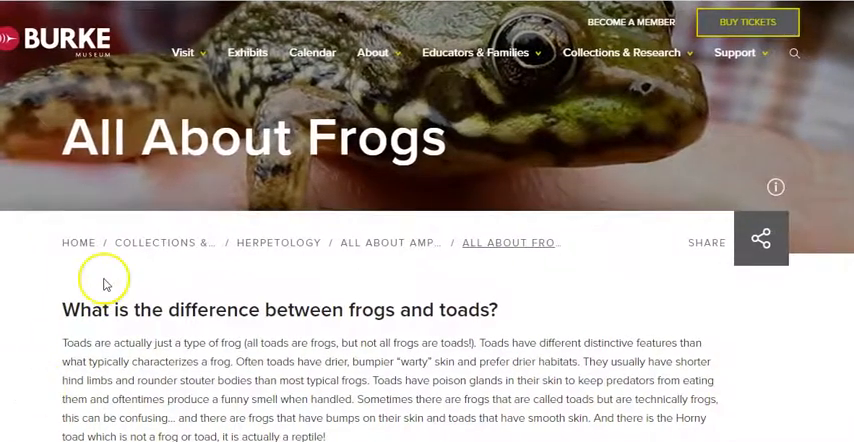
{"action": "scroll", "scroll_direction": "down", "scroll_amount": 3}
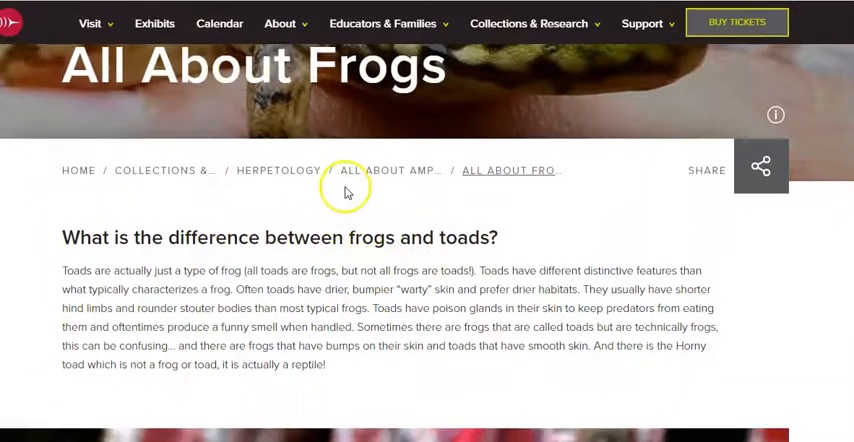
{"action": "scroll", "scroll_direction": "up", "scroll_amount": 3}
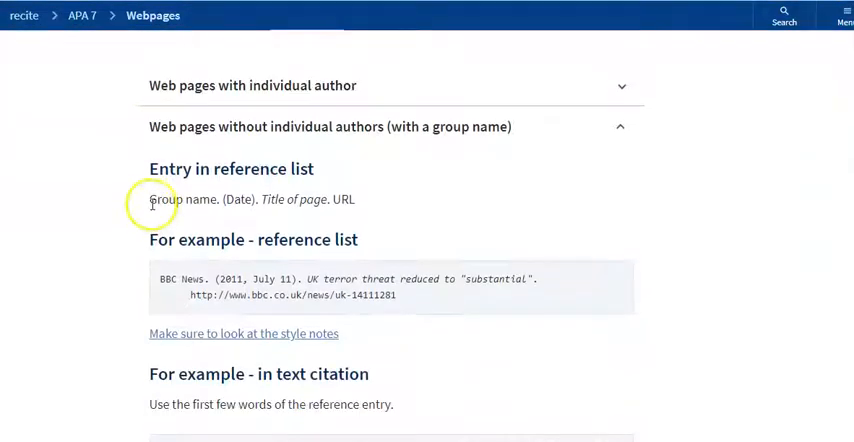
{"action": "double_click", "coordinate": [178, 199]}
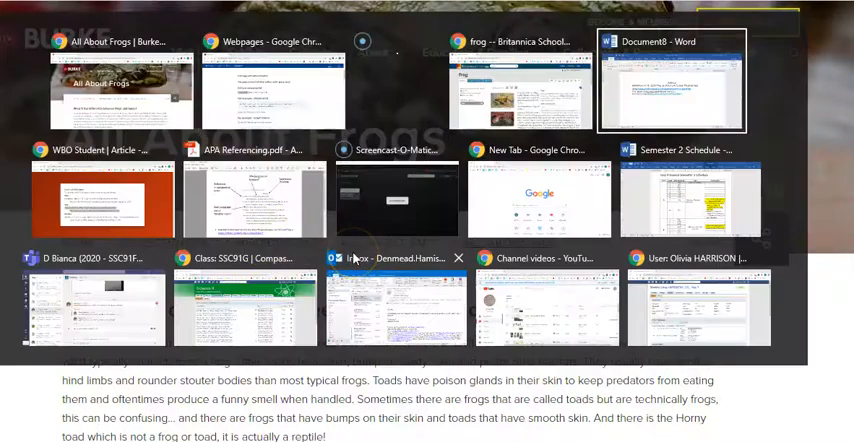
Start a new reference entry in Word with 'Burke Museum.'.
{"action": "left_click", "coordinate": [671, 81]}
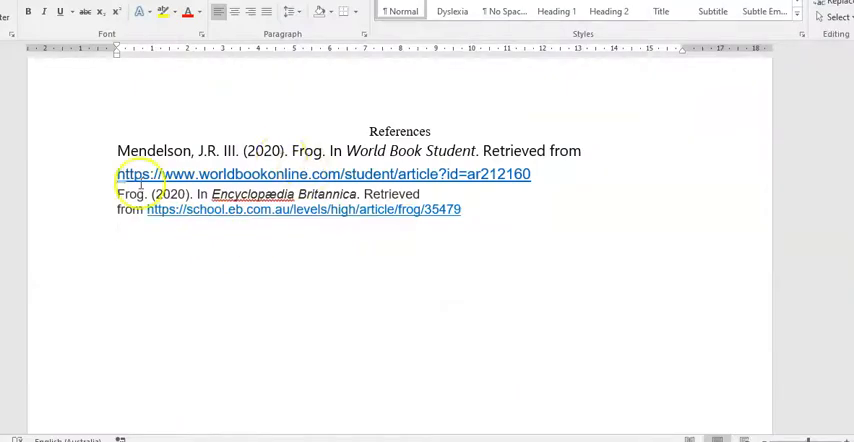
{"action": "type", "text": "Burke Mus"}
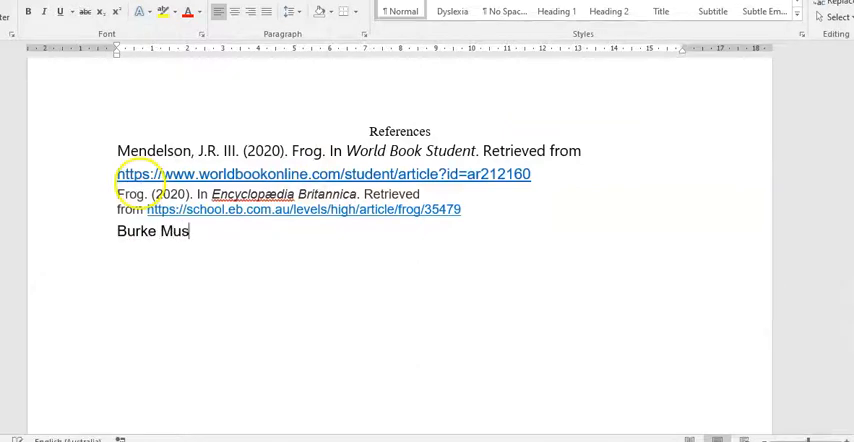
{"action": "type", "text": "eum."}
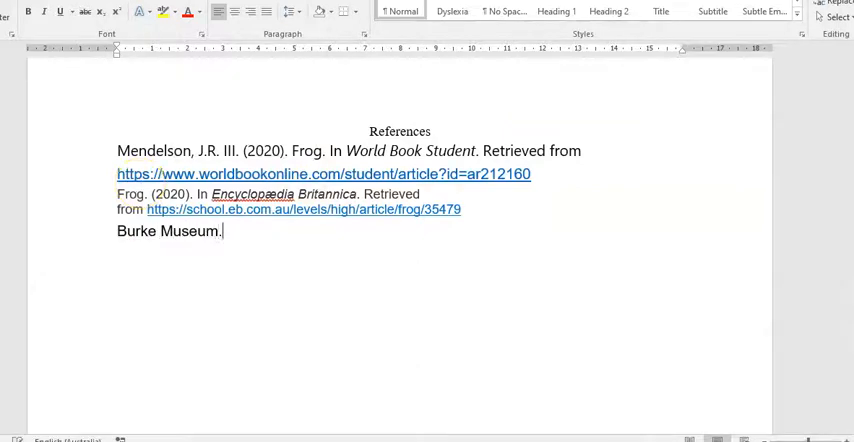
{"action": "key", "text": "alt+tab"}
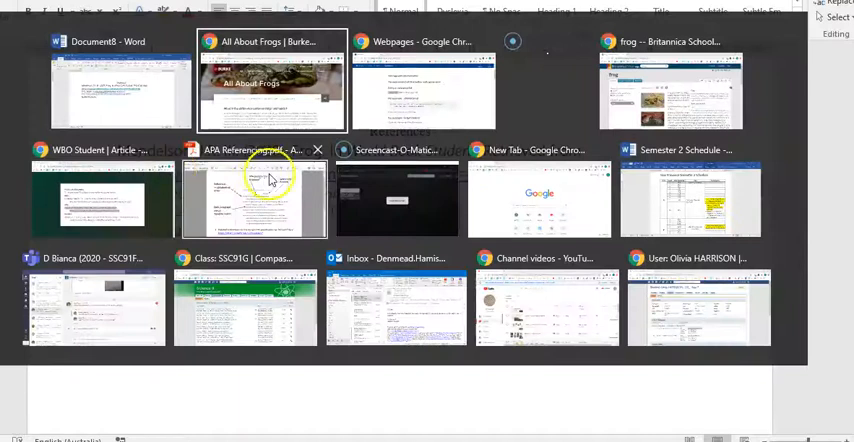
{"action": "left_click", "coordinate": [253, 195]}
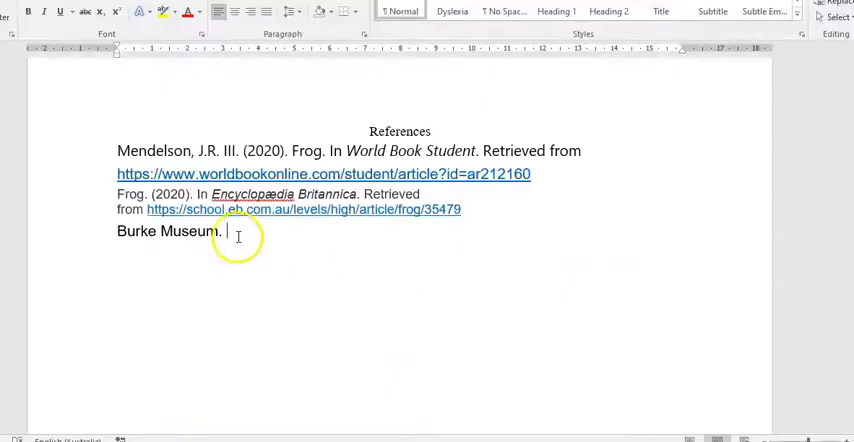
Find the 2020 copyright year in the Burke Museum footer and add (2020).
{"action": "key", "text": "alt+tab"}
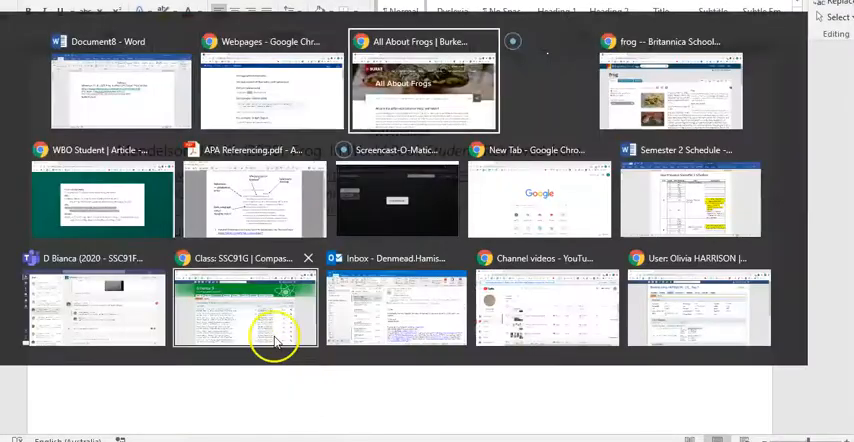
{"action": "left_click", "coordinate": [423, 85]}
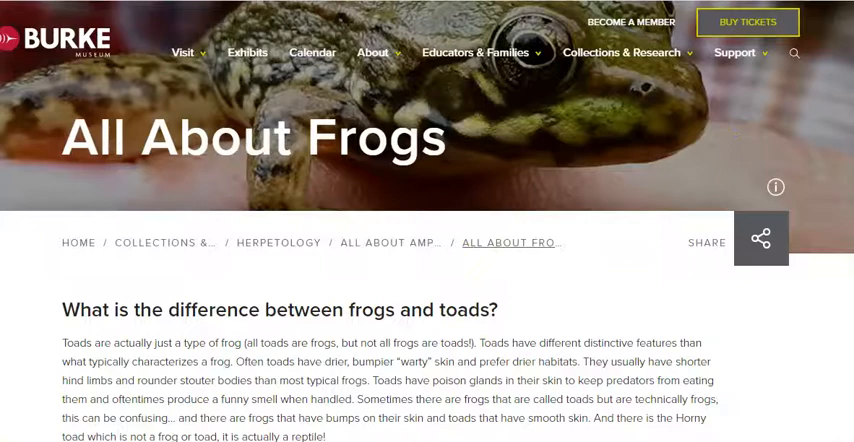
{"action": "scroll", "scroll_direction": "down", "scroll_amount": 3}
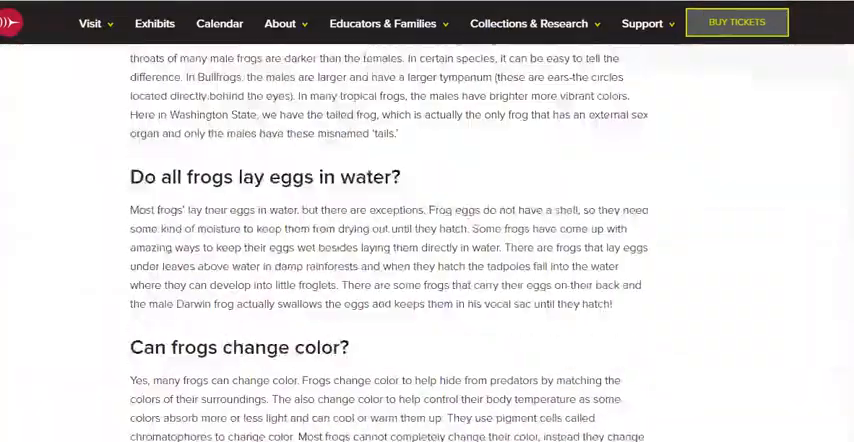
{"action": "scroll", "scroll_direction": "down", "scroll_amount": 3}
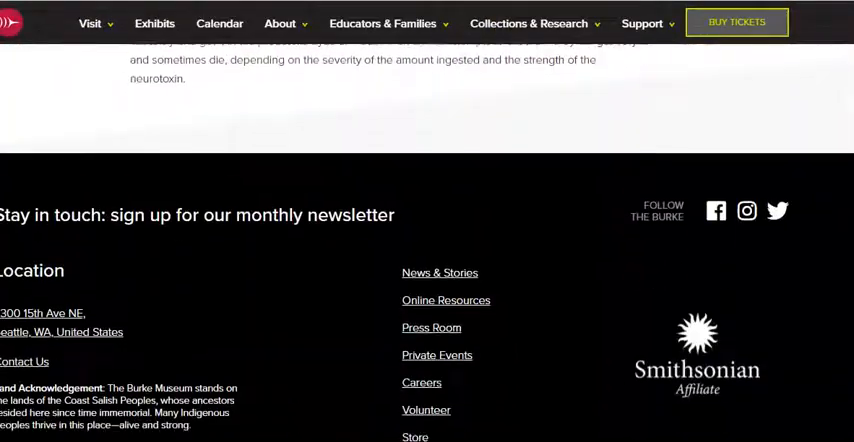
{"action": "scroll", "scroll_direction": "down", "scroll_amount": 3}
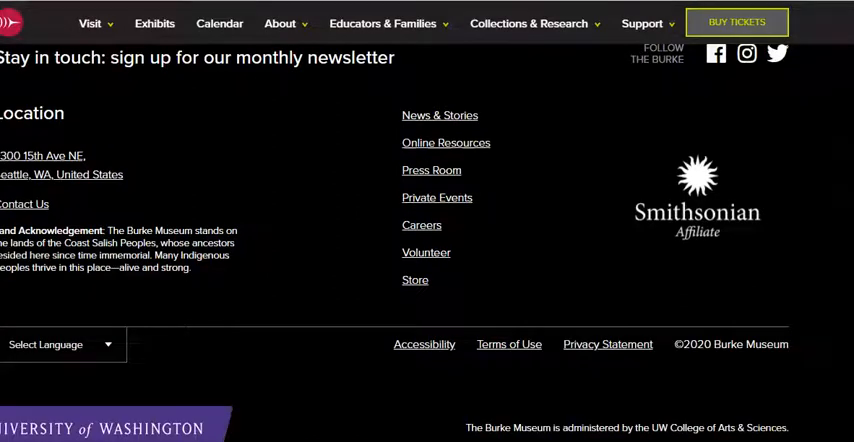
{"action": "mouse_move", "coordinate": [650, 344]}
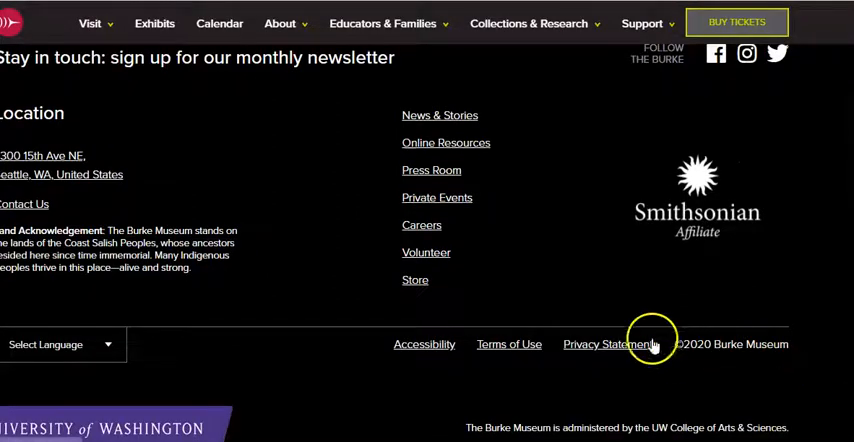
{"action": "double_click", "coordinate": [733, 344]}
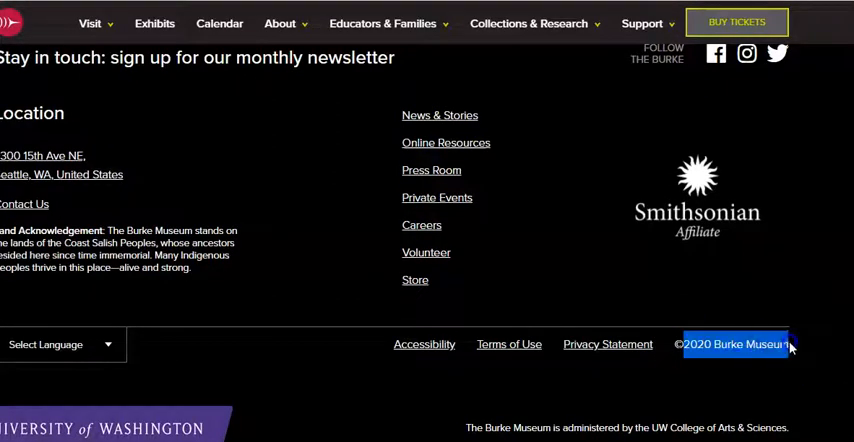
{"action": "mouse_move", "coordinate": [689, 379]}
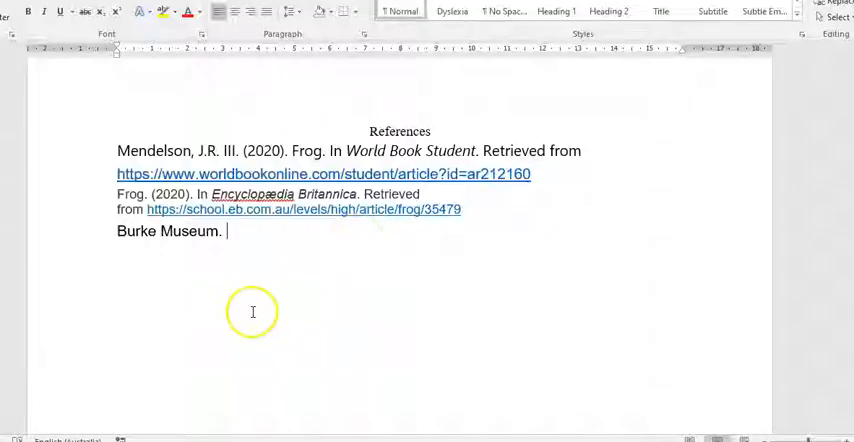
{"action": "type", "text": "(2020)"}
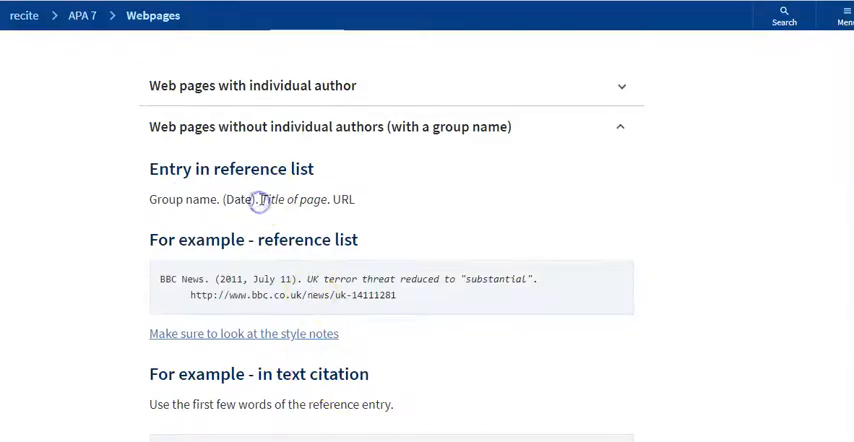
Type the italic title 'All about frogs.' after (2020) and paste the page URL.
{"action": "double_click", "coordinate": [294, 199]}
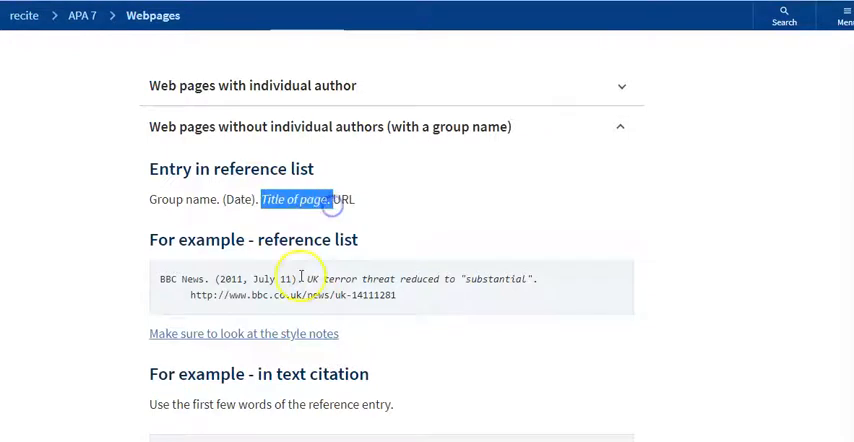
{"action": "key", "text": "Alt+Tab"}
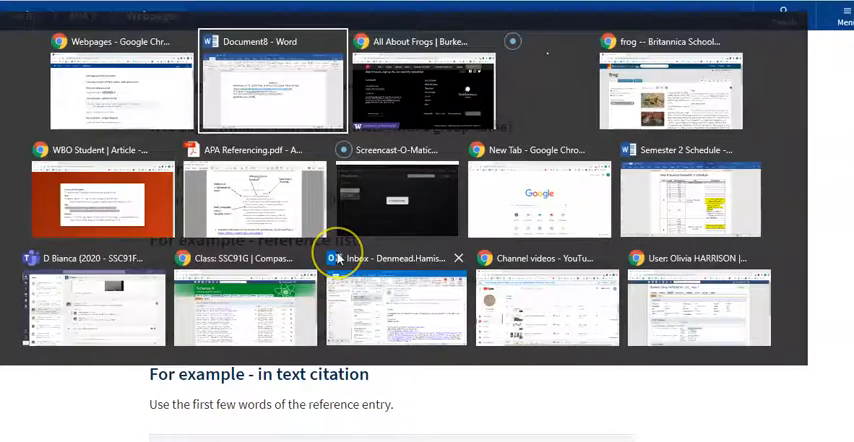
{"action": "left_click", "coordinate": [425, 85]}
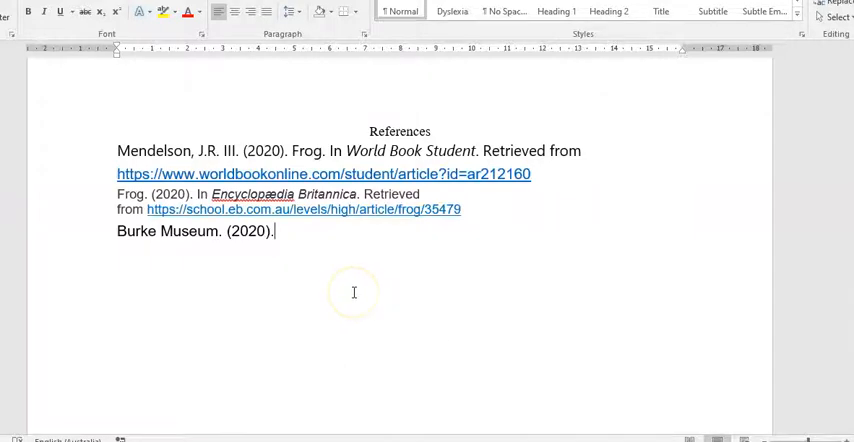
{"action": "type", "text": "All a"}
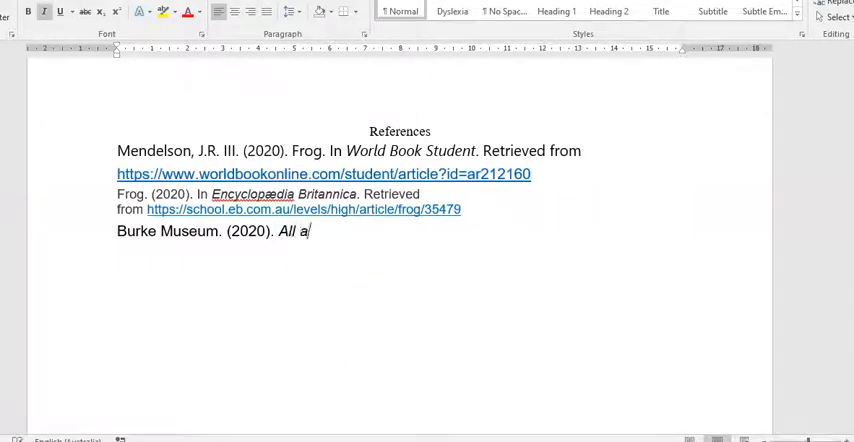
{"action": "type", "text": "bout"}
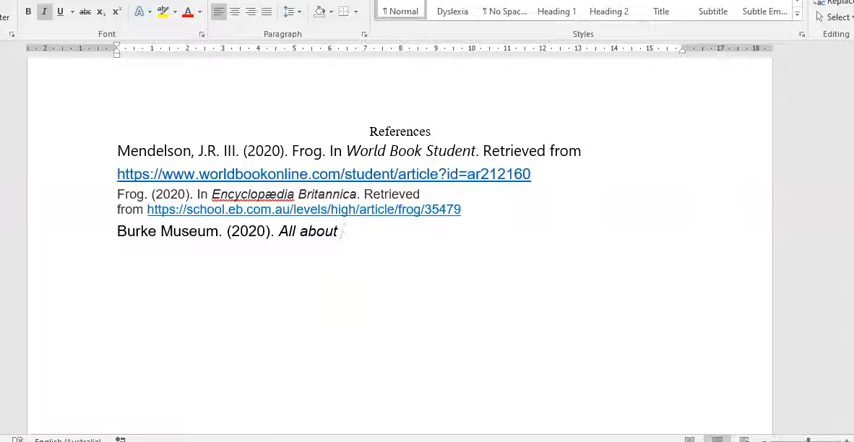
{"action": "type", "text": "frogs"}
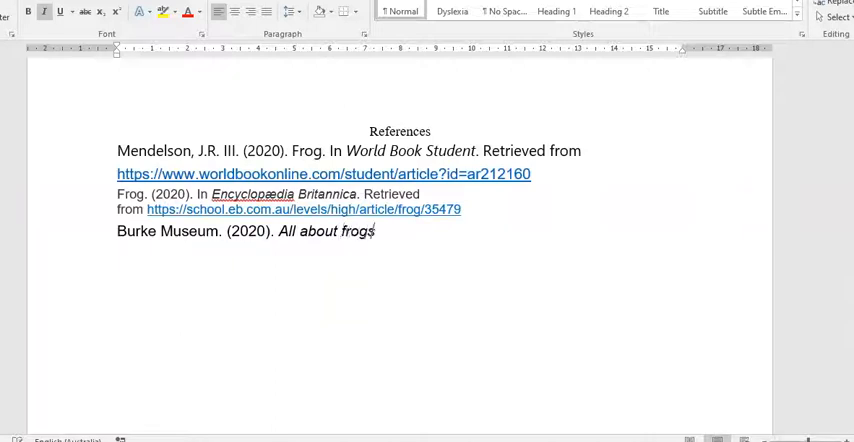
{"action": "type", "text": "."}
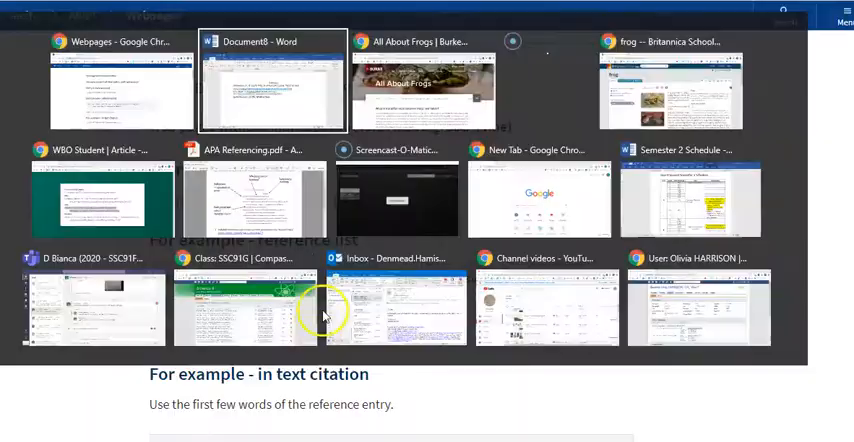
{"action": "left_click", "coordinate": [420, 85]}
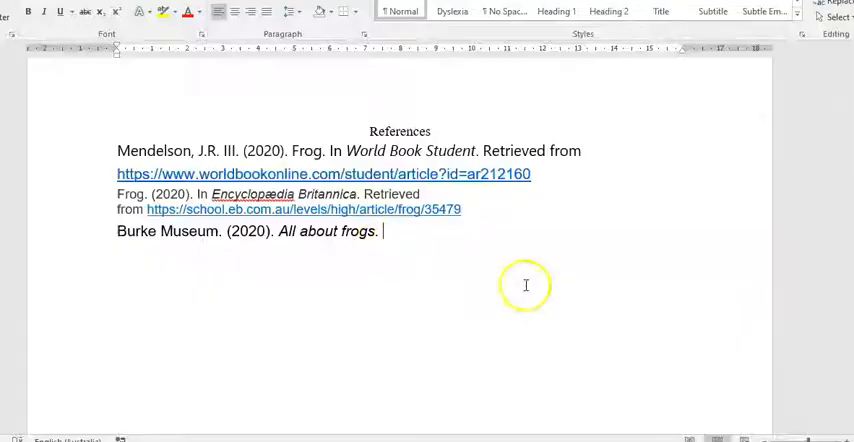
{"action": "key", "text": "ctrl+v"}
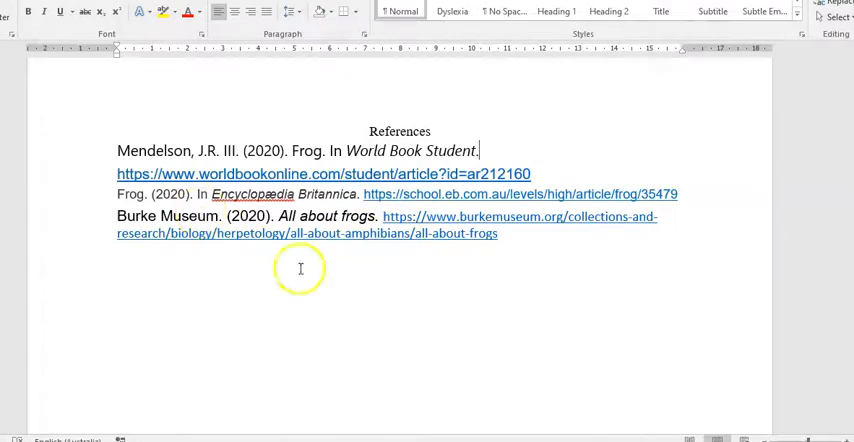
{"action": "mouse_move", "coordinate": [180, 137]}
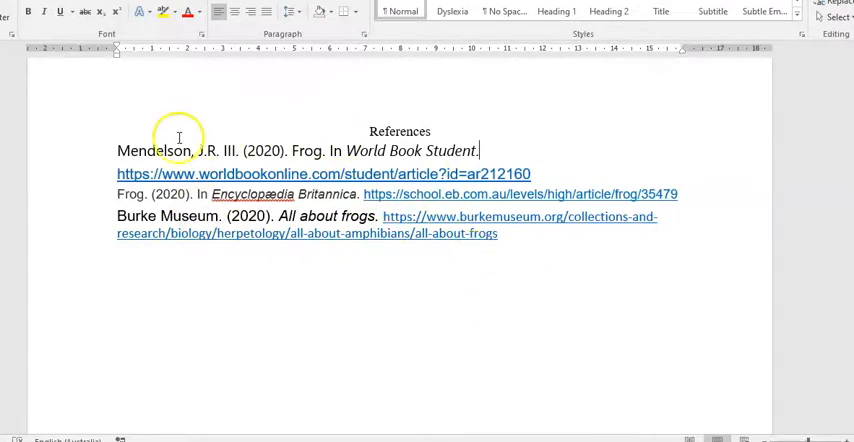
{"action": "mouse_move", "coordinate": [324, 122]}
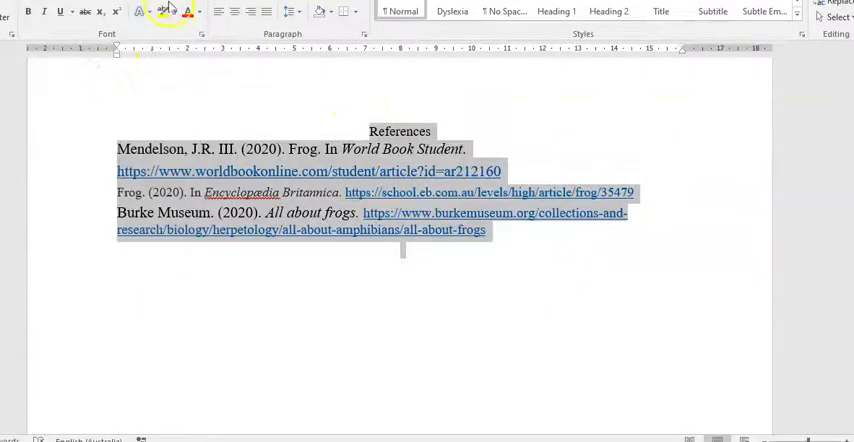
Increase the references' font size and widen their line spacing to 1.5.
{"action": "left_click", "coordinate": [97, 8]}
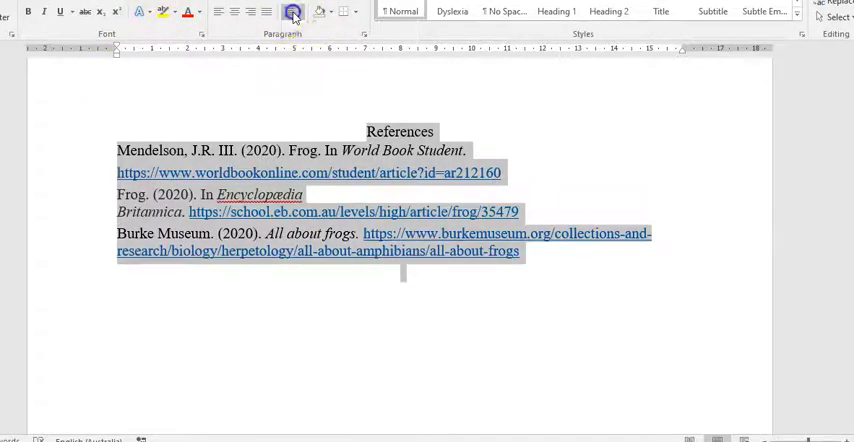
{"action": "left_click", "coordinate": [291, 11]}
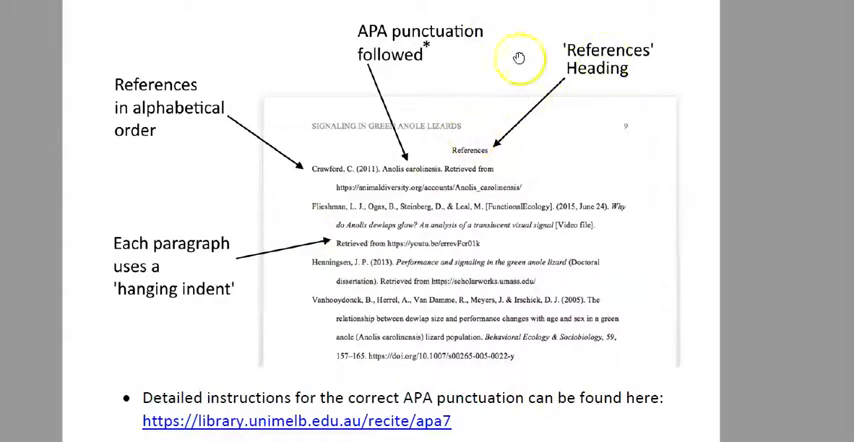
{"action": "mouse_move", "coordinate": [115, 103]}
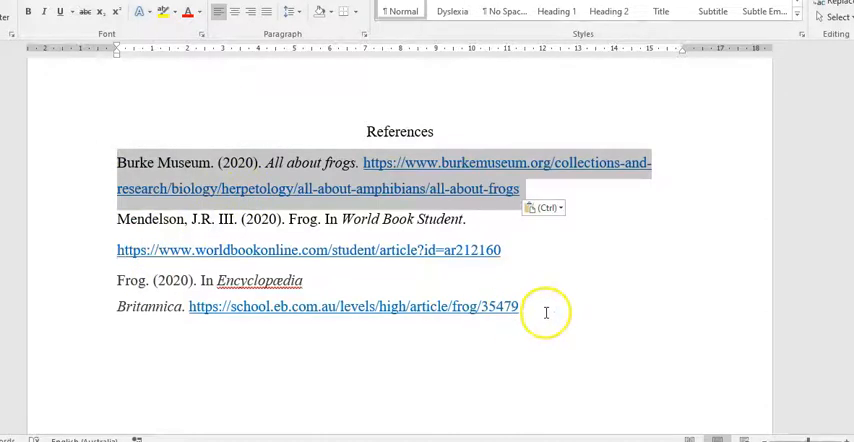
{"action": "mouse_move", "coordinate": [382, 305]}
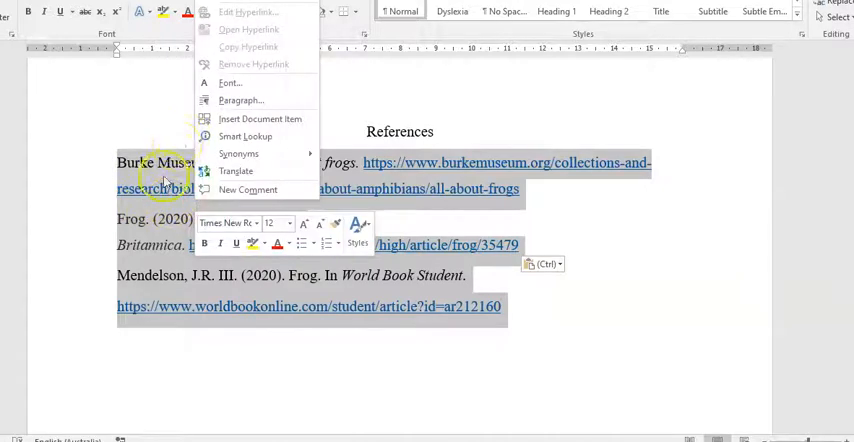
Apply a 1.27 cm hanging indent to the Burke Museum, Frog, and Mendelson references.
{"action": "left_click", "coordinate": [240, 100]}
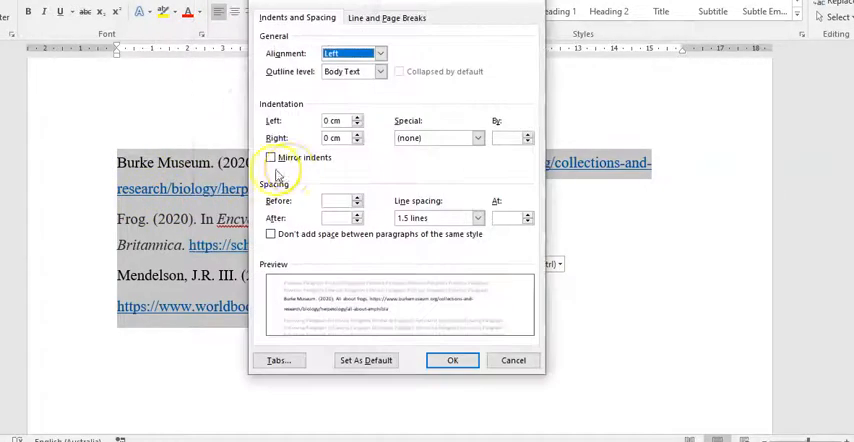
{"action": "mouse_move", "coordinate": [373, 138]}
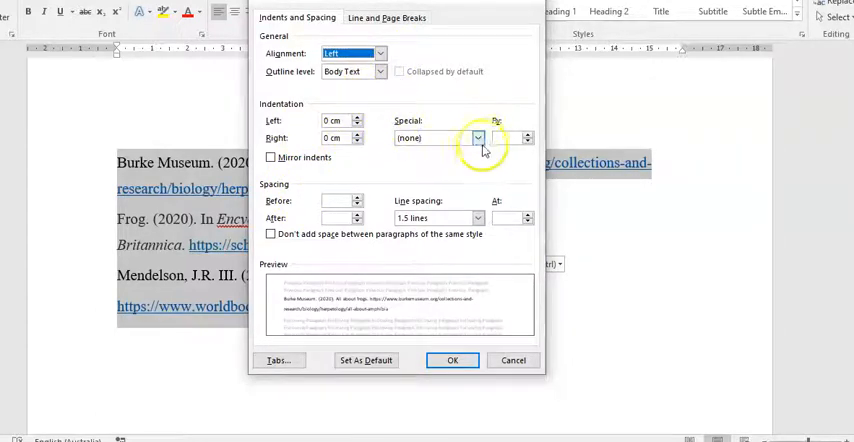
{"action": "left_click", "coordinate": [478, 138]}
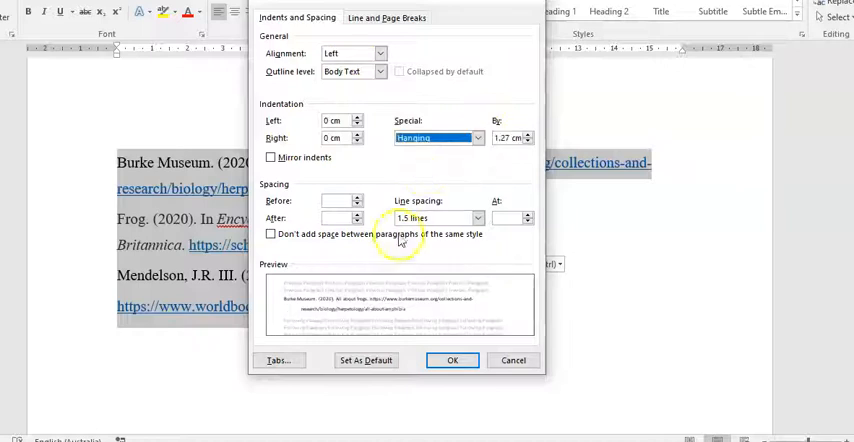
{"action": "left_click", "coordinate": [452, 360]}
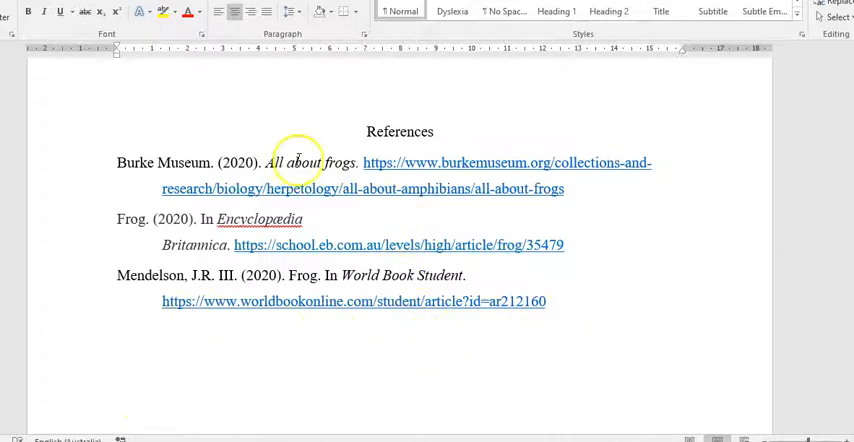
{"action": "key", "text": "ctrl+a"}
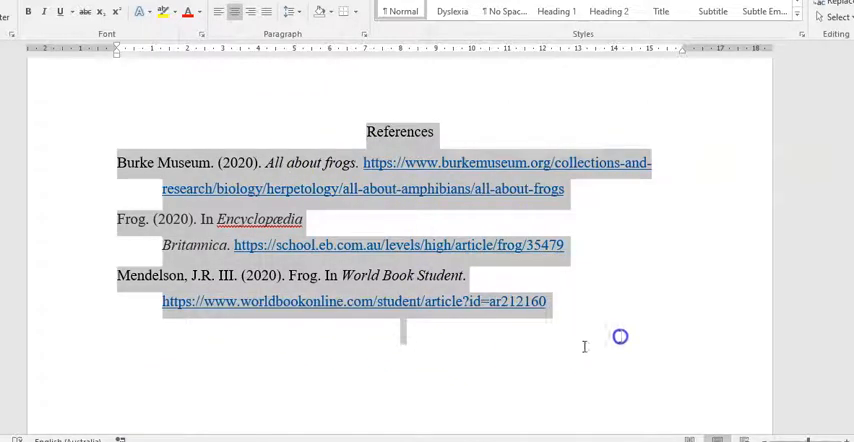